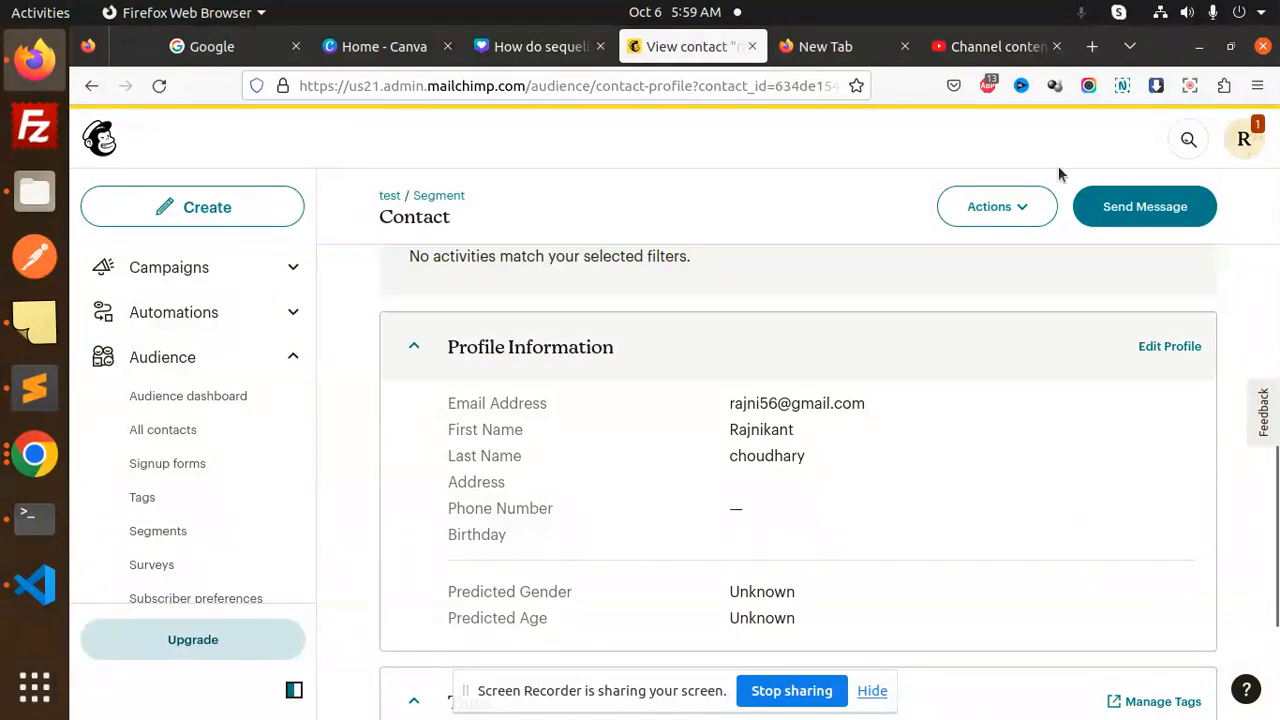
Step: Open the test audience's All contacts page and scroll down to its 8-contact table
{"action": "left_click", "coordinate": [163, 429]}
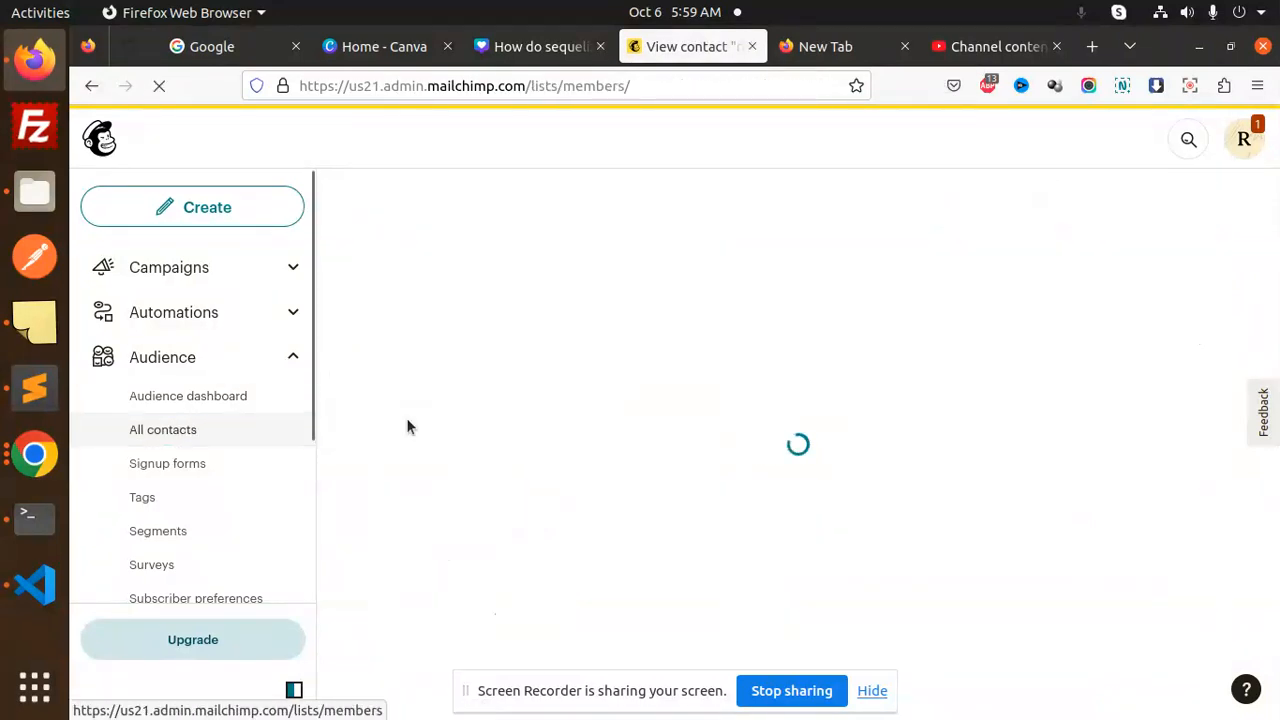
{"action": "mouse_move", "coordinate": [795, 460]}
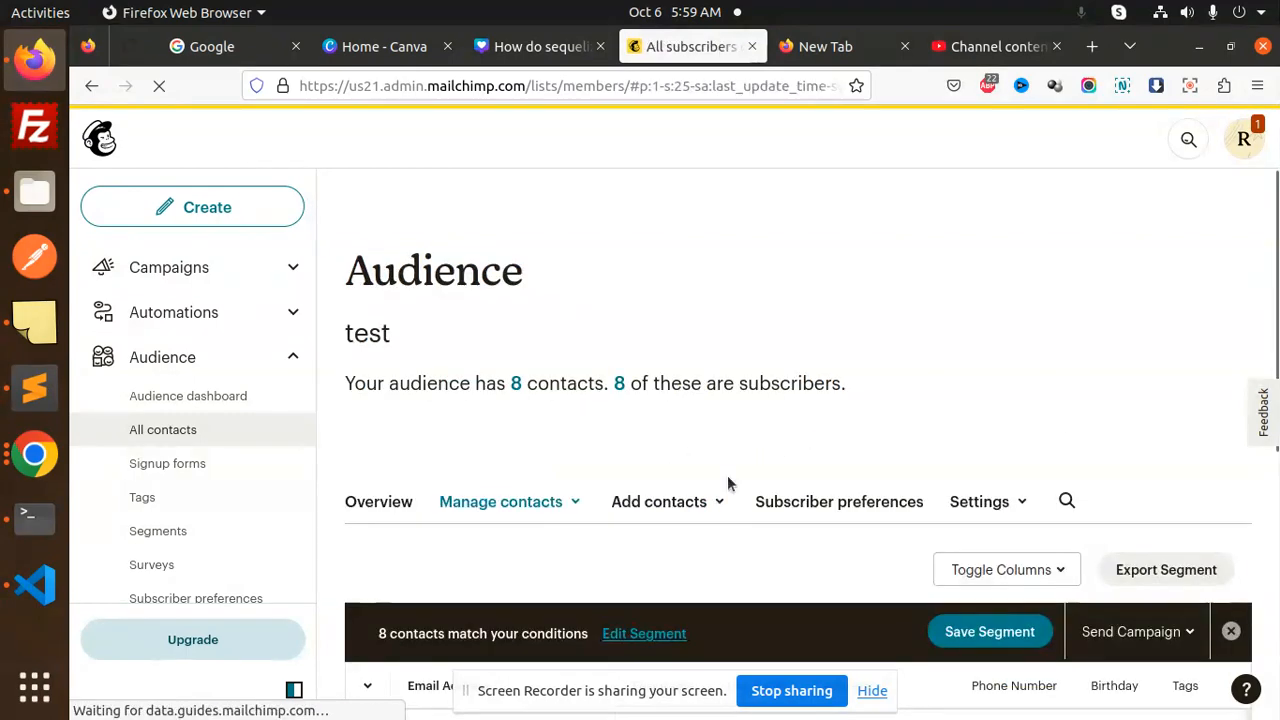
{"action": "scroll", "scroll_direction": "down", "scroll_amount": 3}
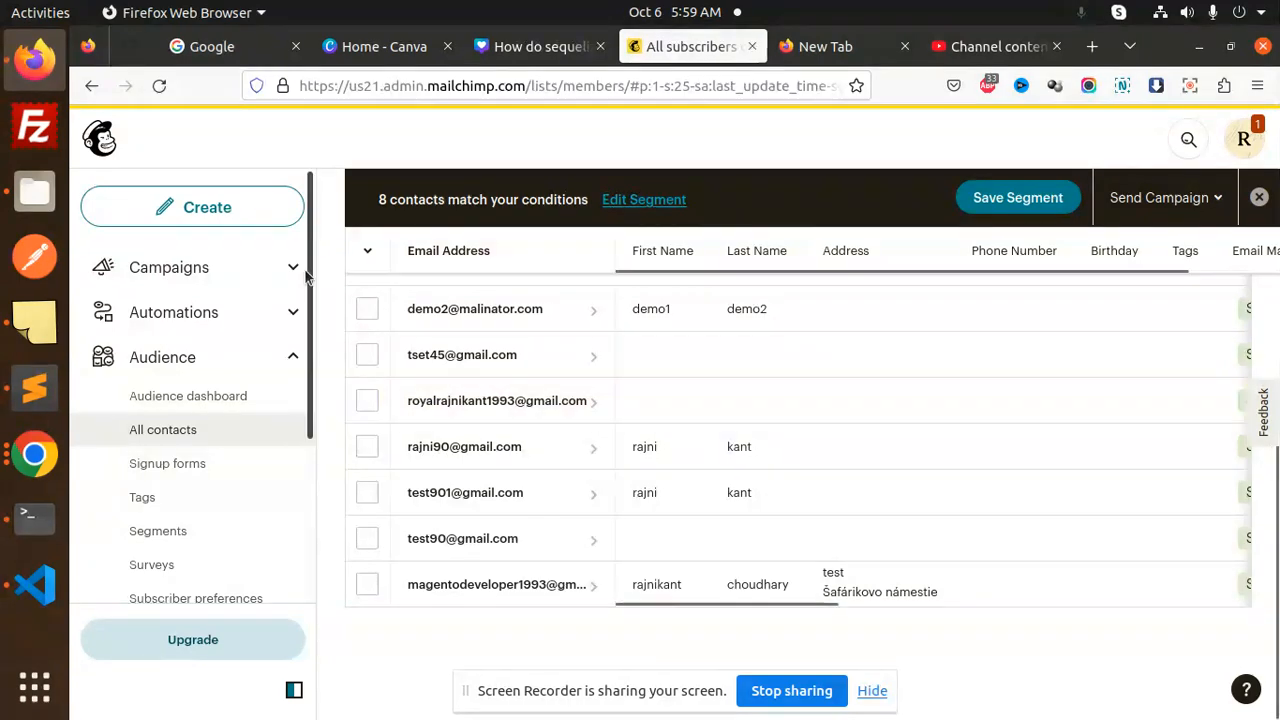
Step: Create fetch-contacts.js in the newsletter-signup project and paste in the fetchContacts script
{"action": "left_click", "coordinate": [34, 585]}
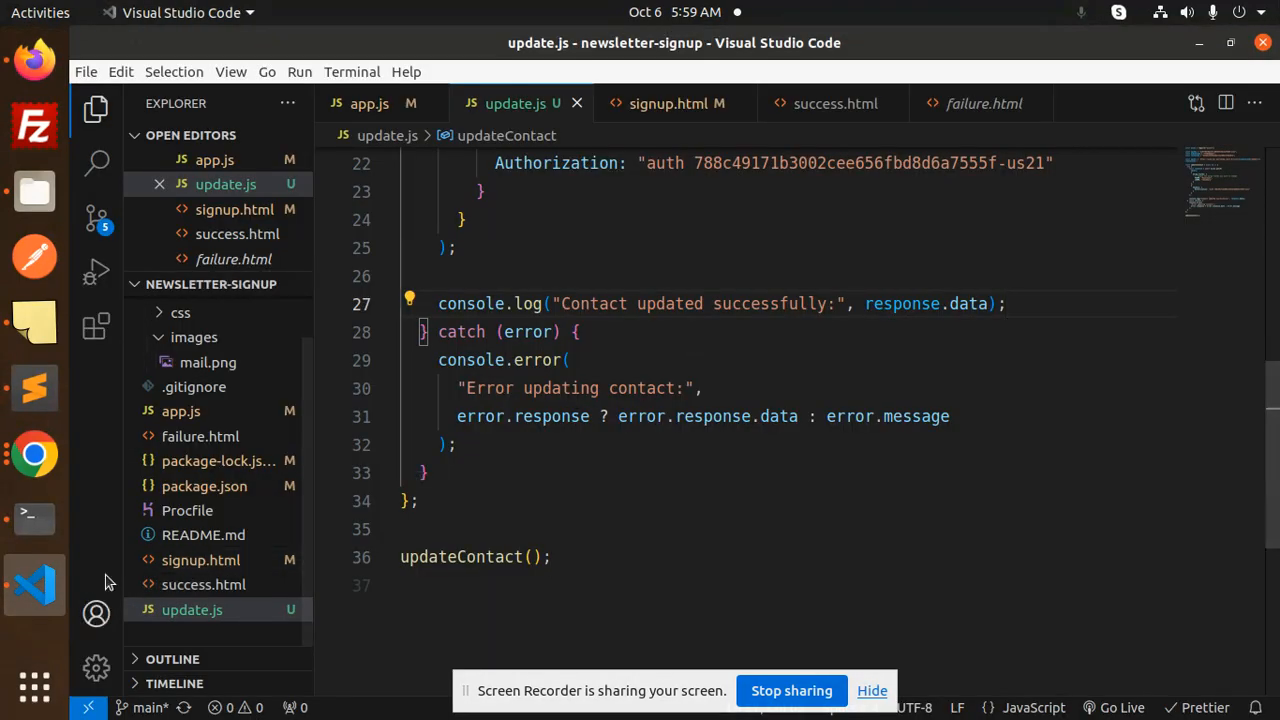
{"action": "left_click", "coordinate": [34, 388]}
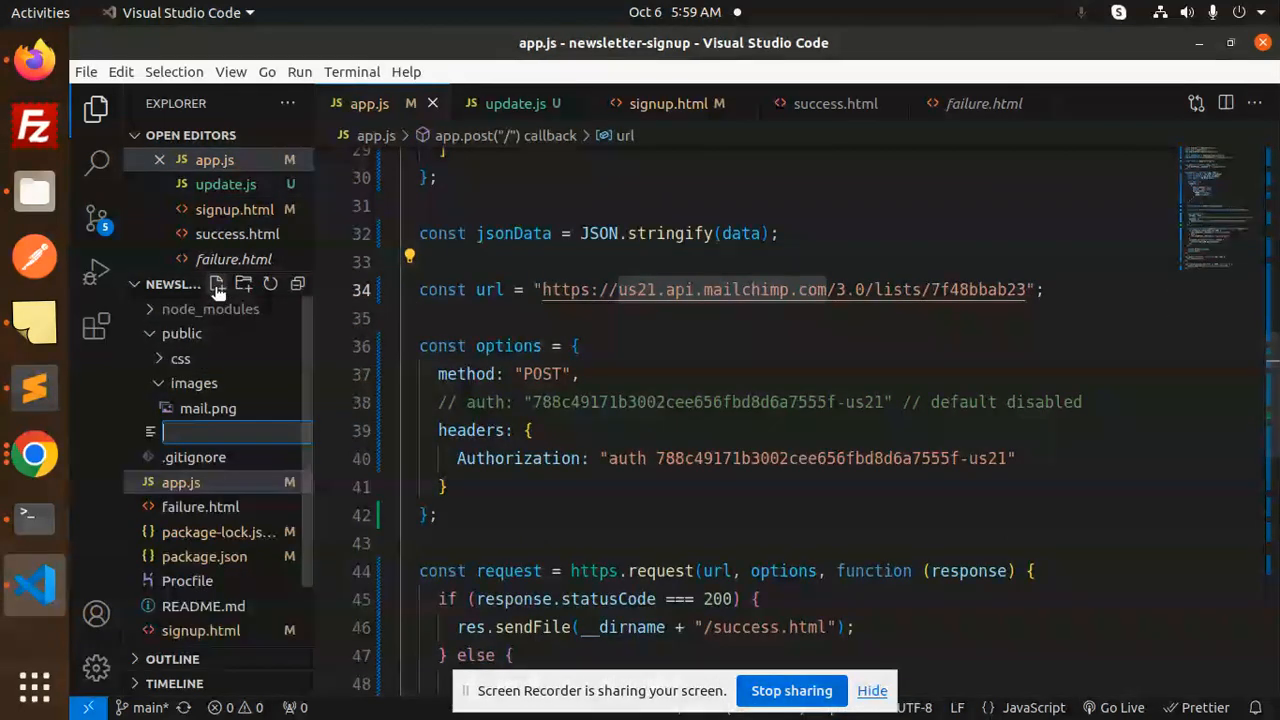
{"action": "type", "text": "fetch-contacts.js"}
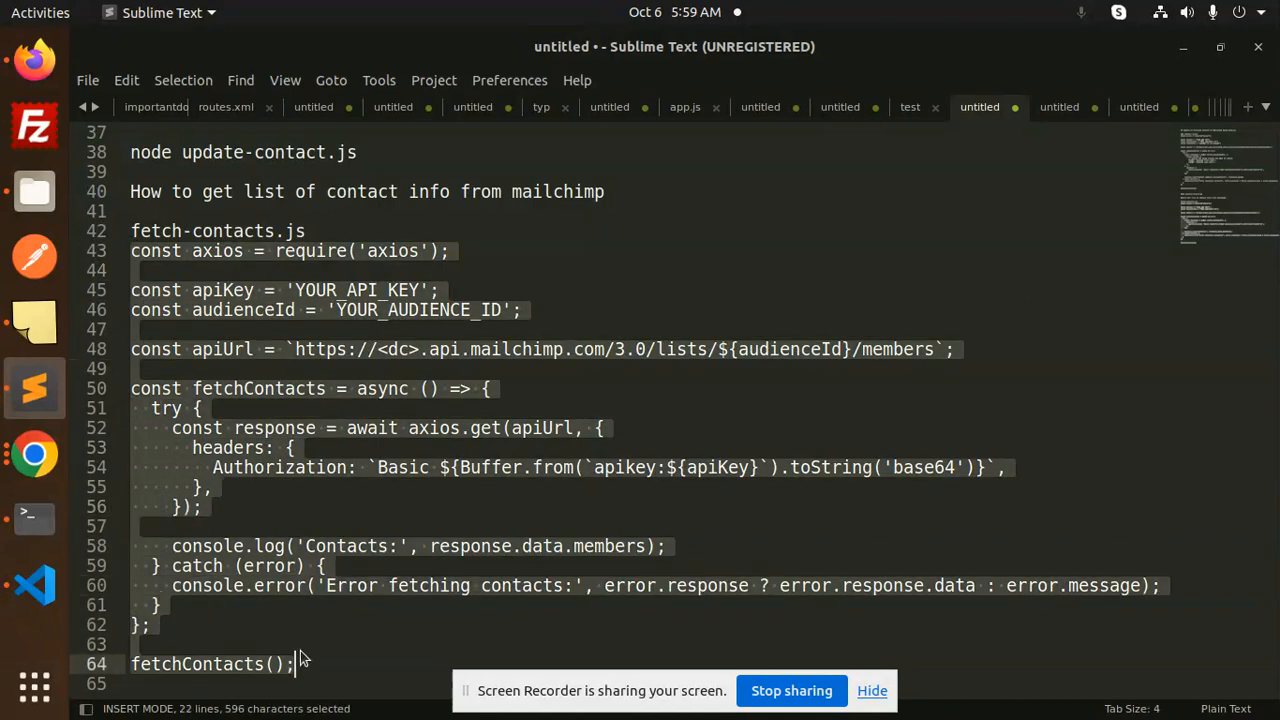
{"action": "left_click", "coordinate": [35, 585]}
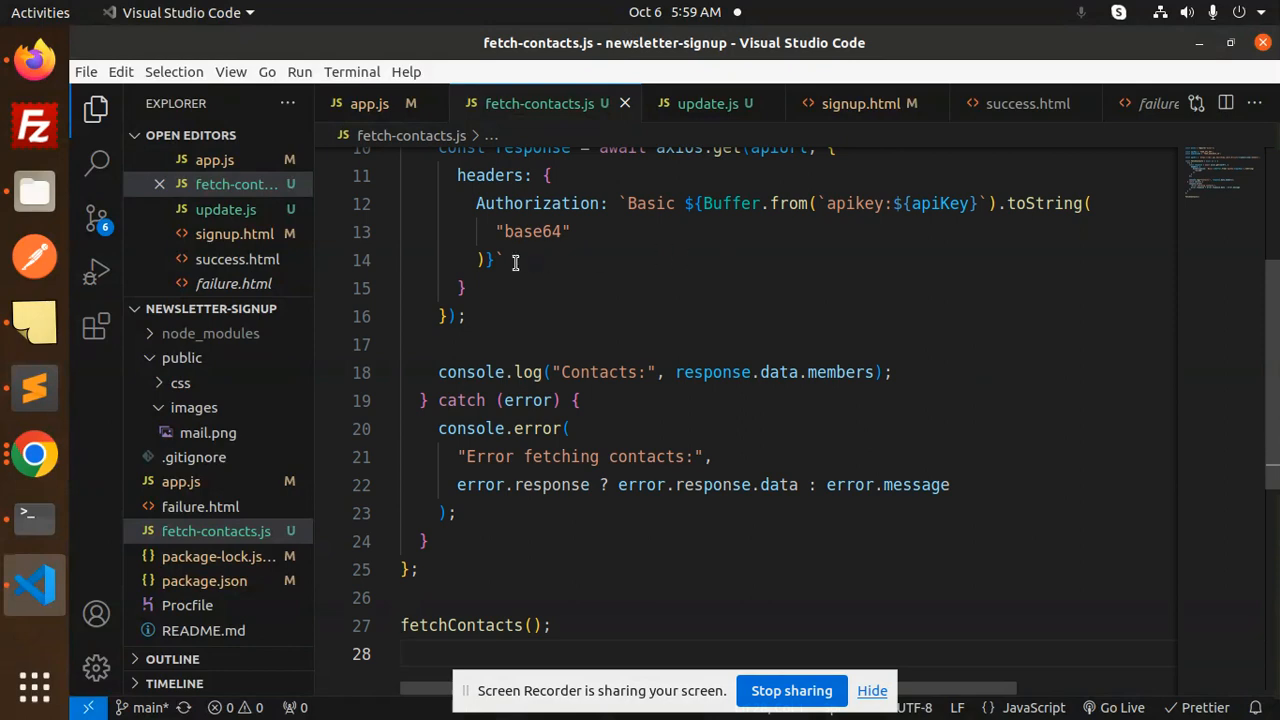
Step: Replace the fetch-contacts.js placeholders with update.js's API key and audience ID, and save
{"action": "left_click", "coordinate": [230, 71]}
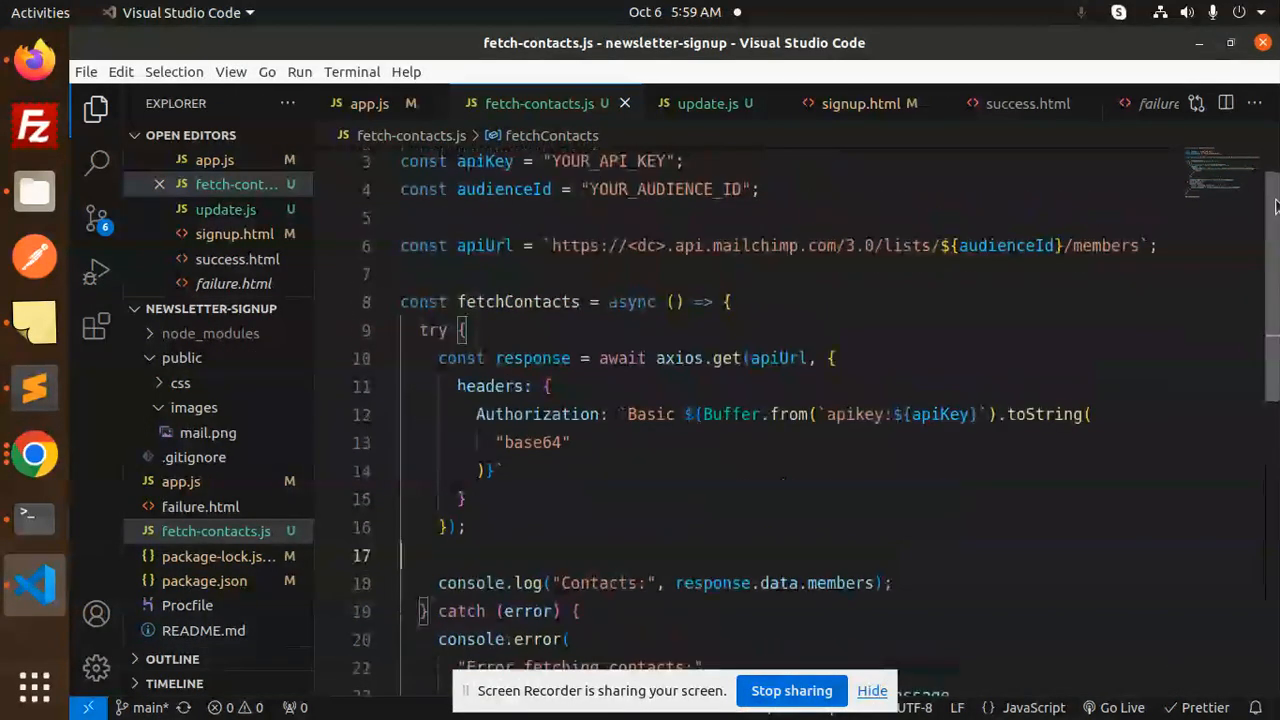
{"action": "left_click", "coordinate": [707, 103]}
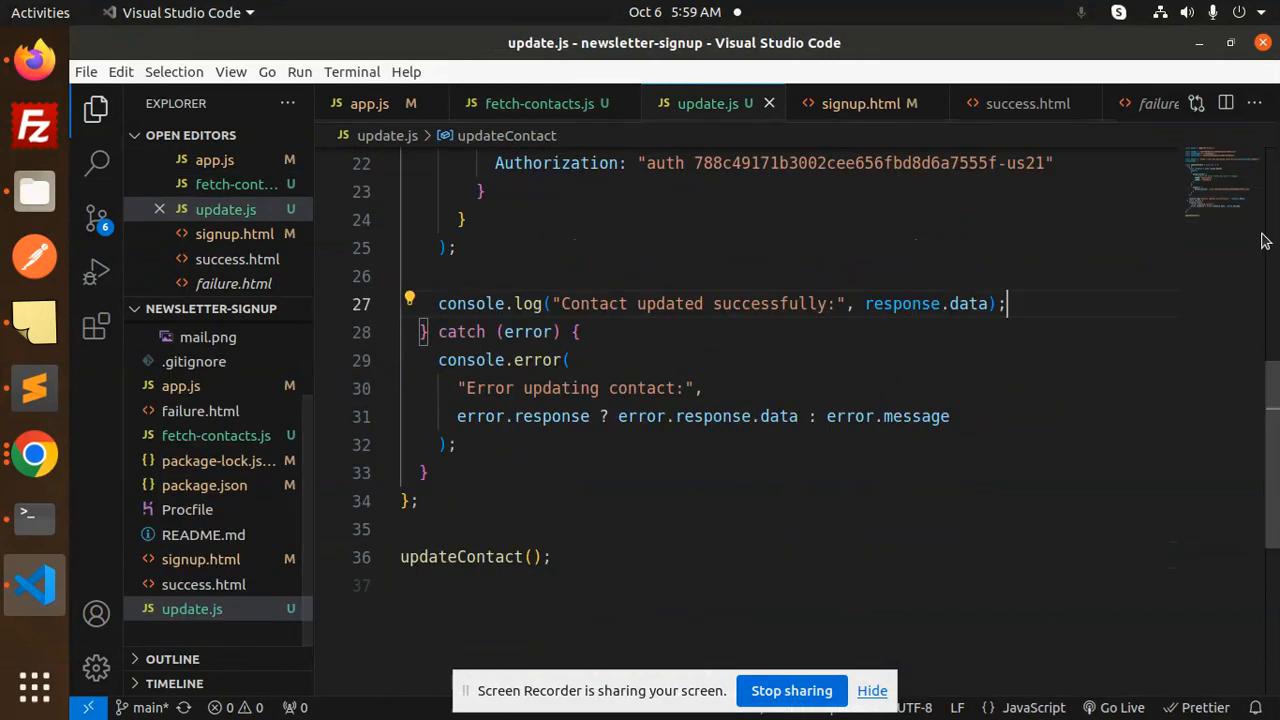
{"action": "scroll", "scroll_direction": "up", "scroll_amount": 3}
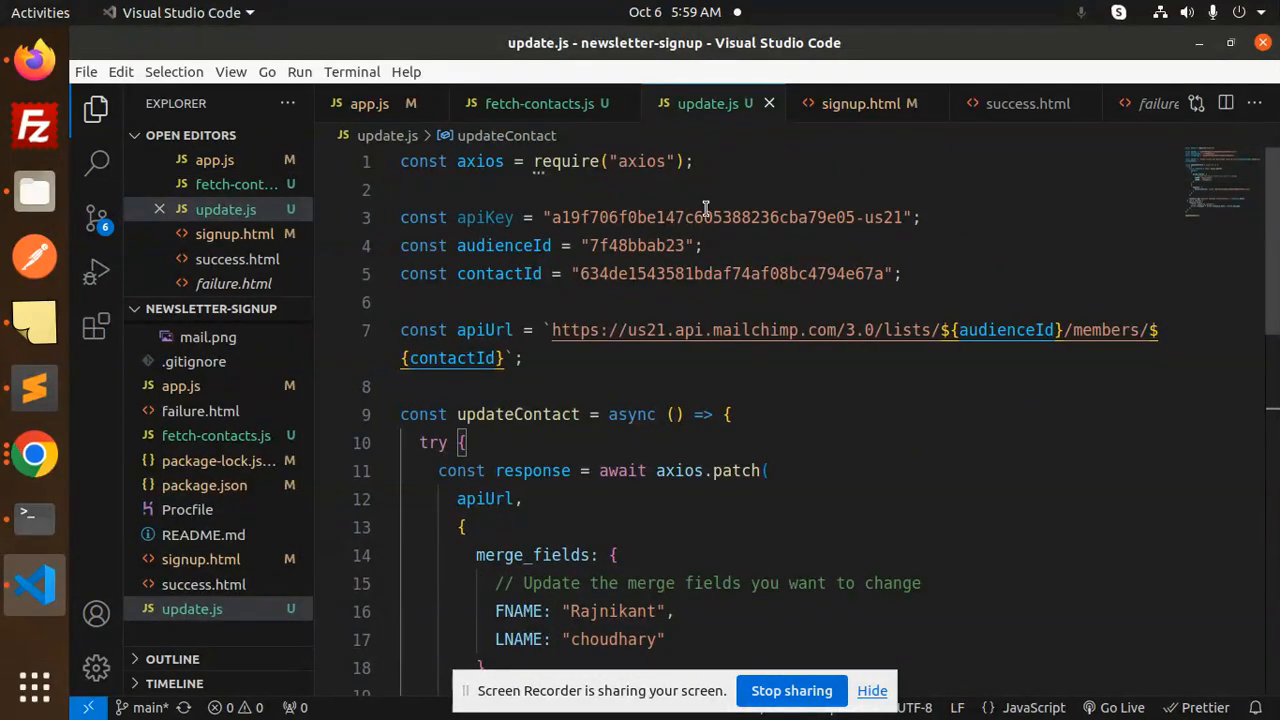
{"action": "double_click", "coordinate": [727, 217]}
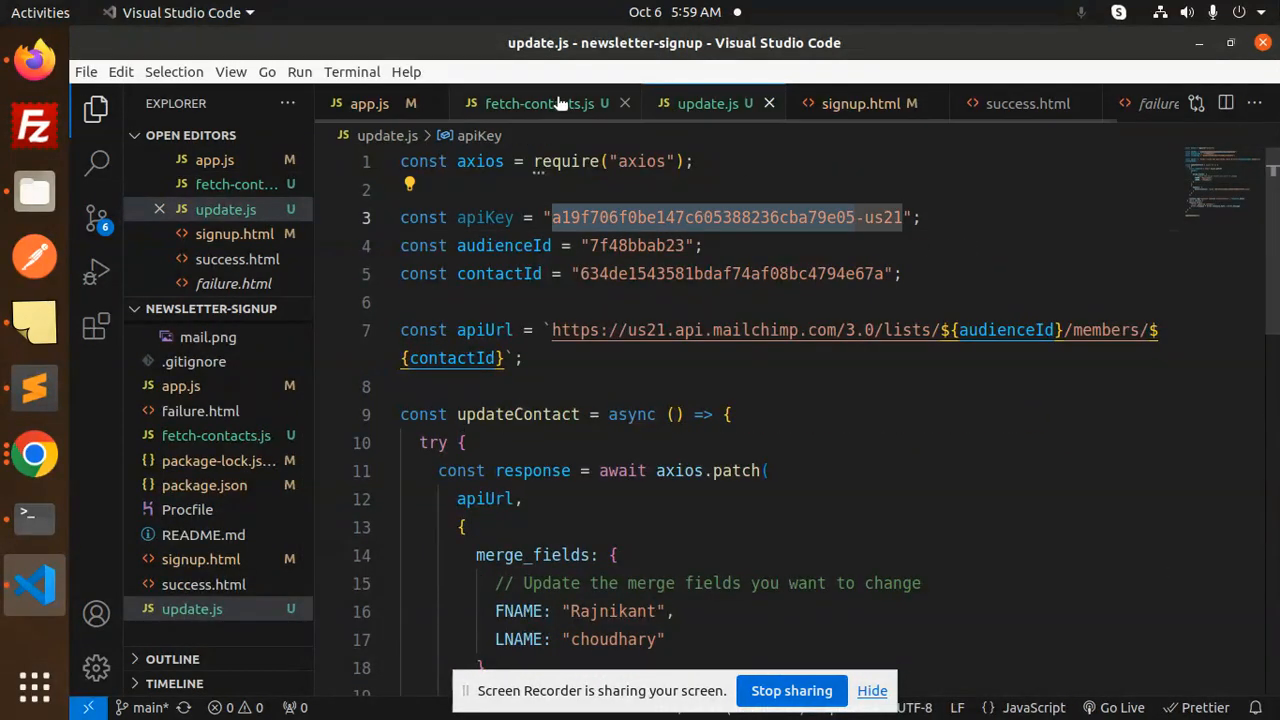
{"action": "left_click", "coordinate": [530, 103]}
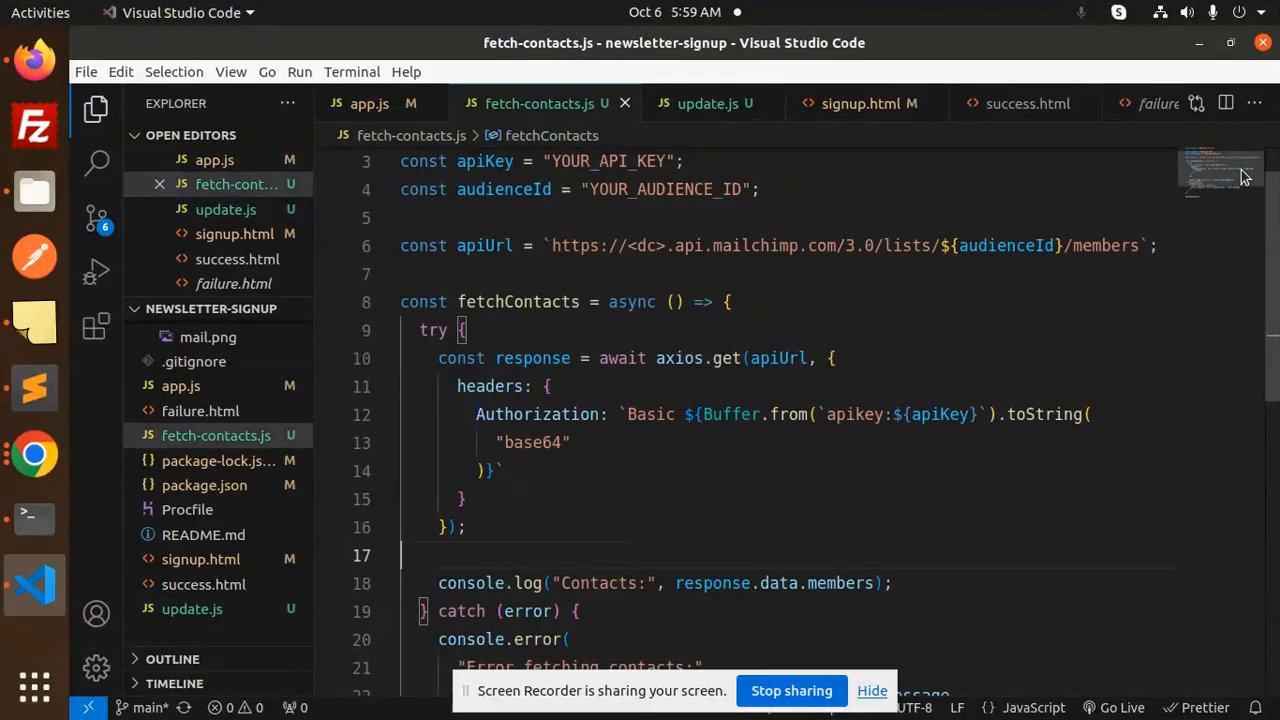
{"action": "scroll", "scroll_direction": "up", "scroll_amount": 3}
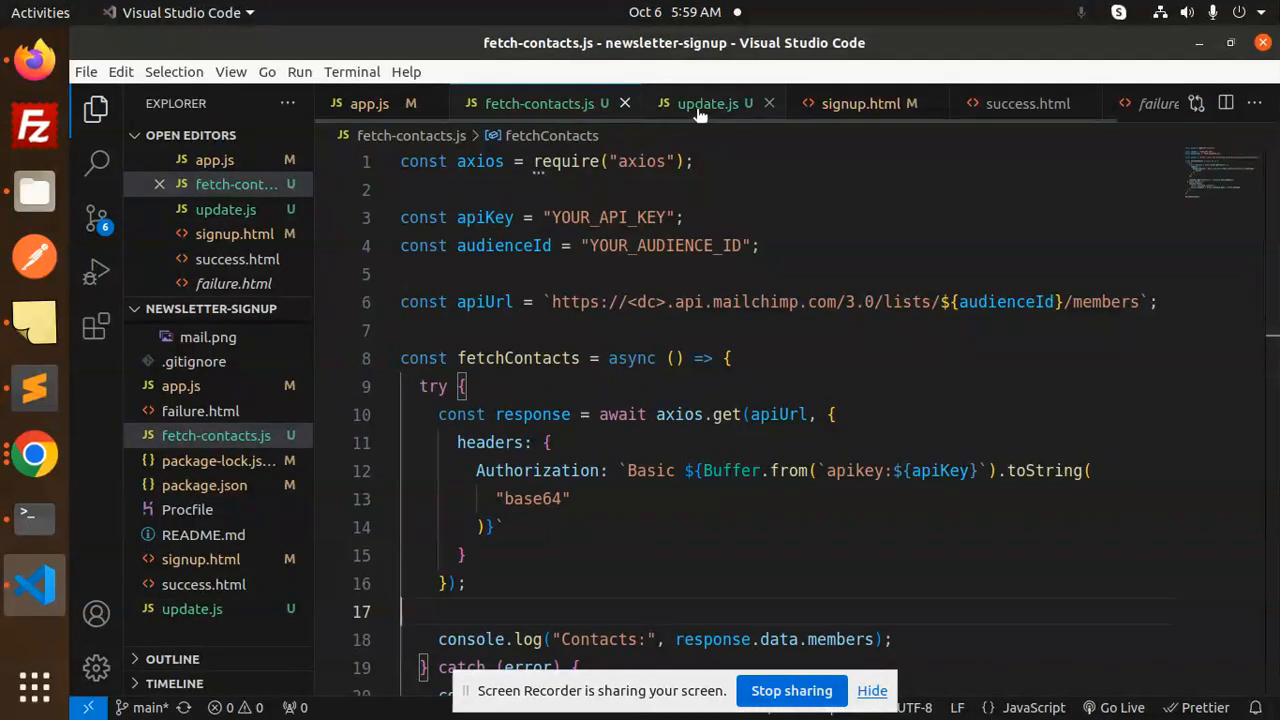
{"action": "left_click", "coordinate": [708, 103]}
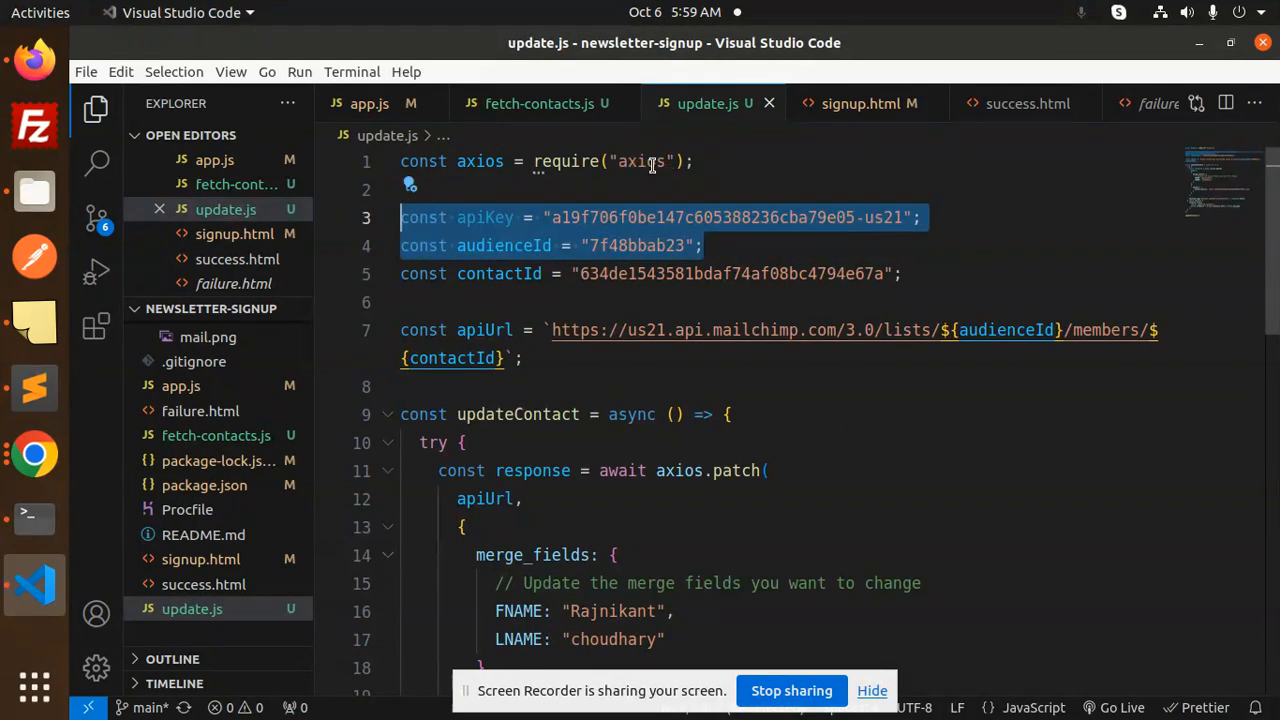
{"action": "left_click", "coordinate": [537, 103]}
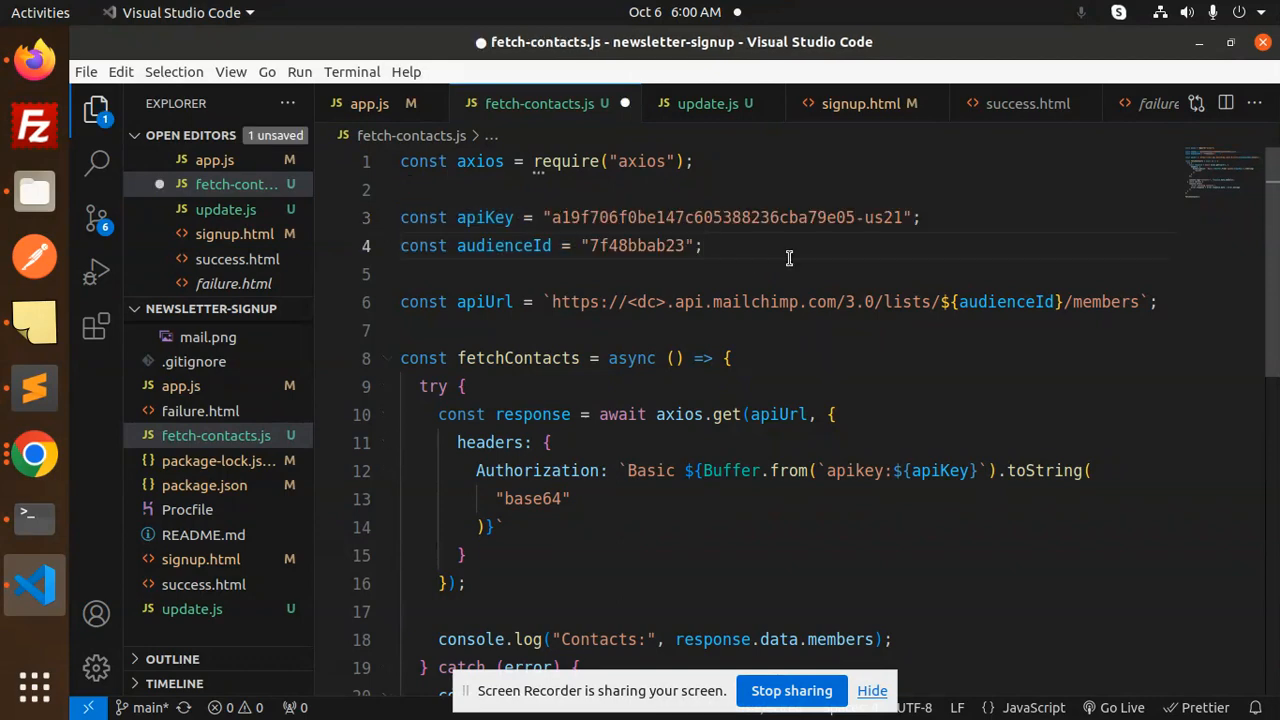
{"action": "key", "text": "ctrl+s"}
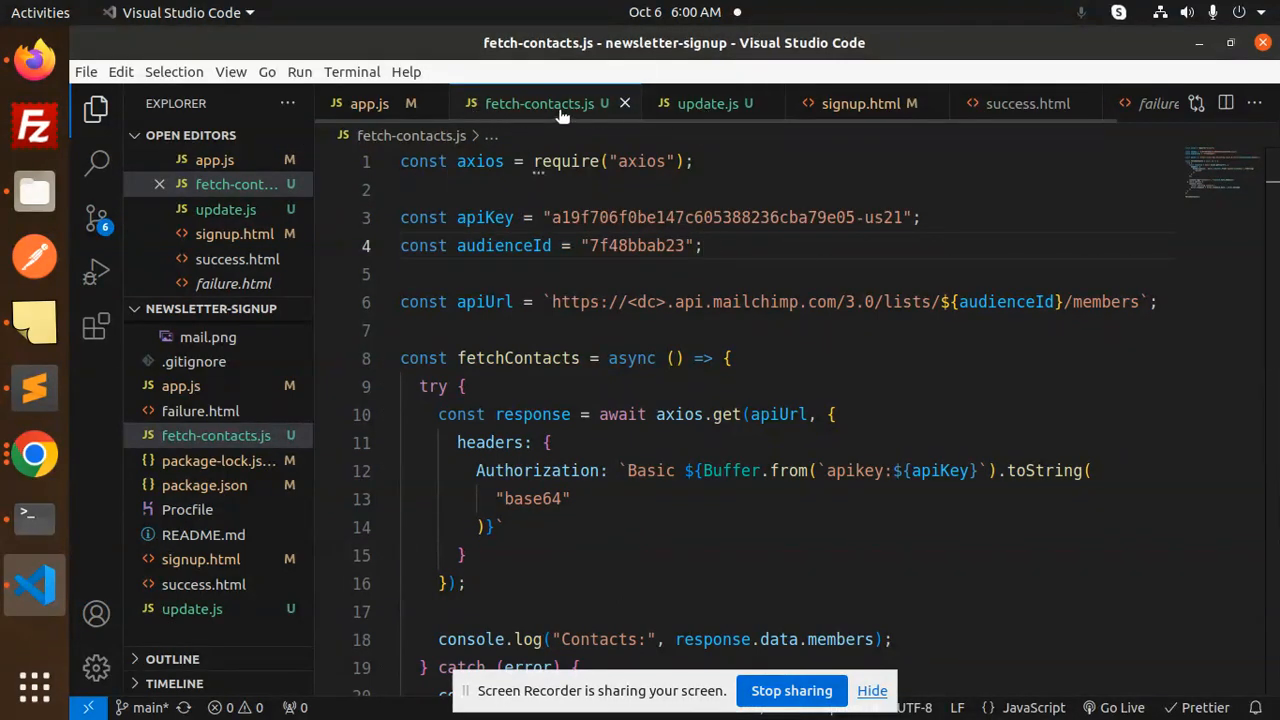
{"action": "left_click", "coordinate": [707, 103]}
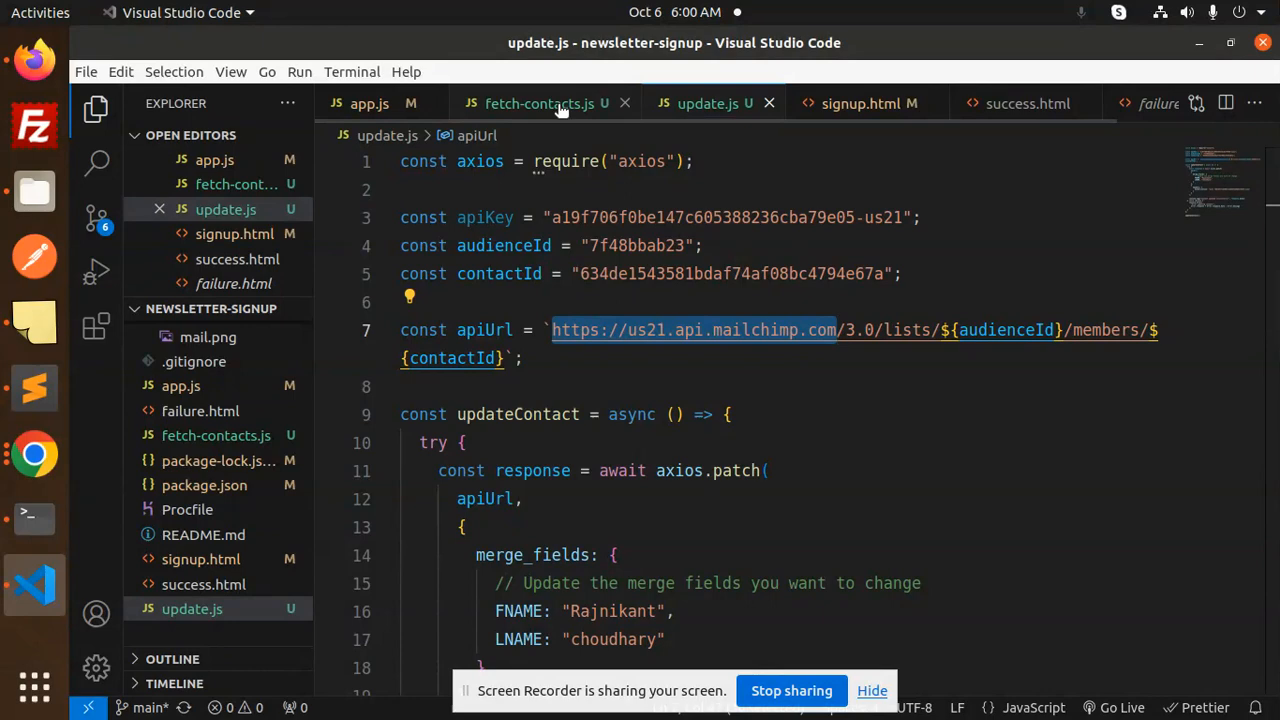
Step: Compare the apiUrl and Authorization header in fetch-contacts.js against update.js
{"action": "left_click", "coordinate": [537, 103]}
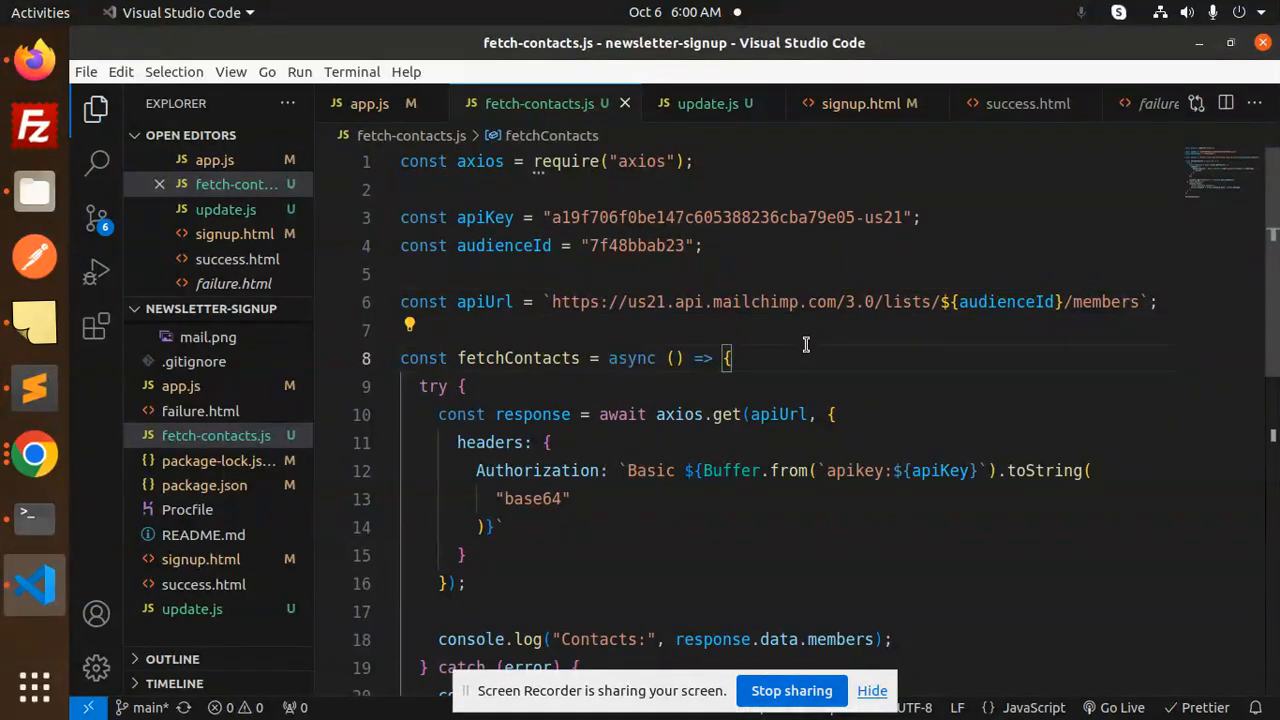
{"action": "double_click", "coordinate": [517, 358]}
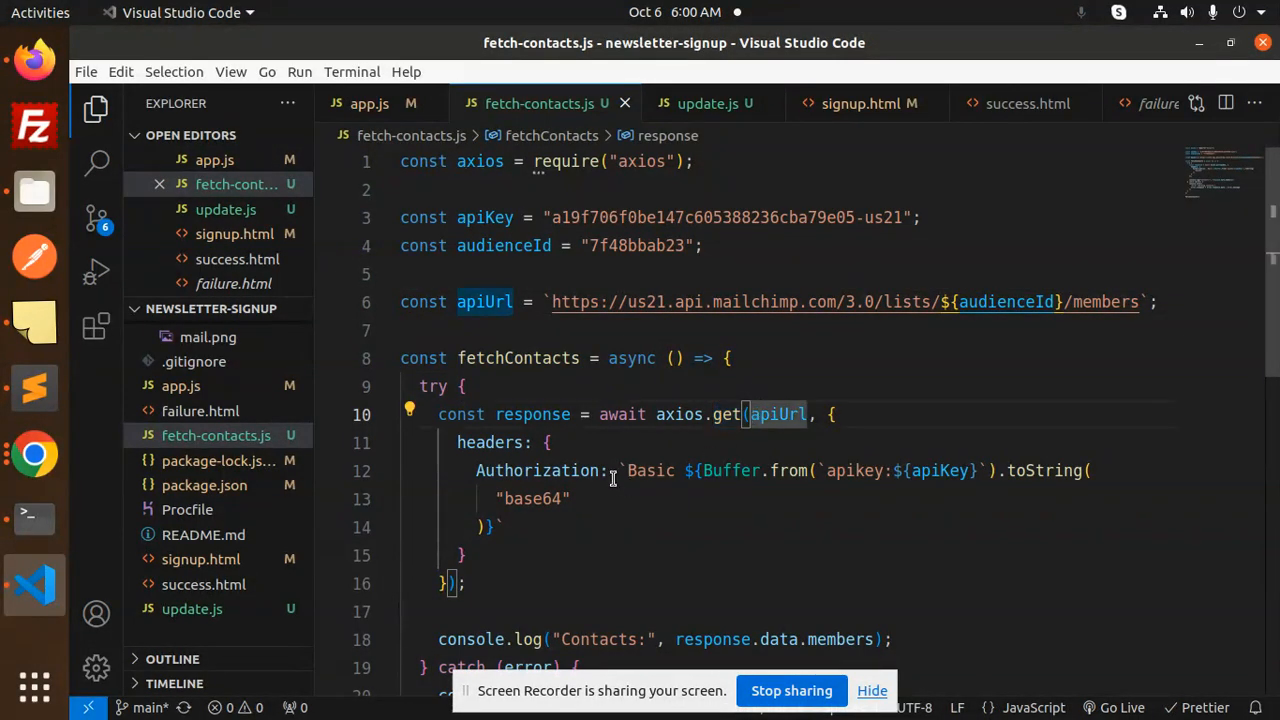
{"action": "left_click", "coordinate": [707, 103]}
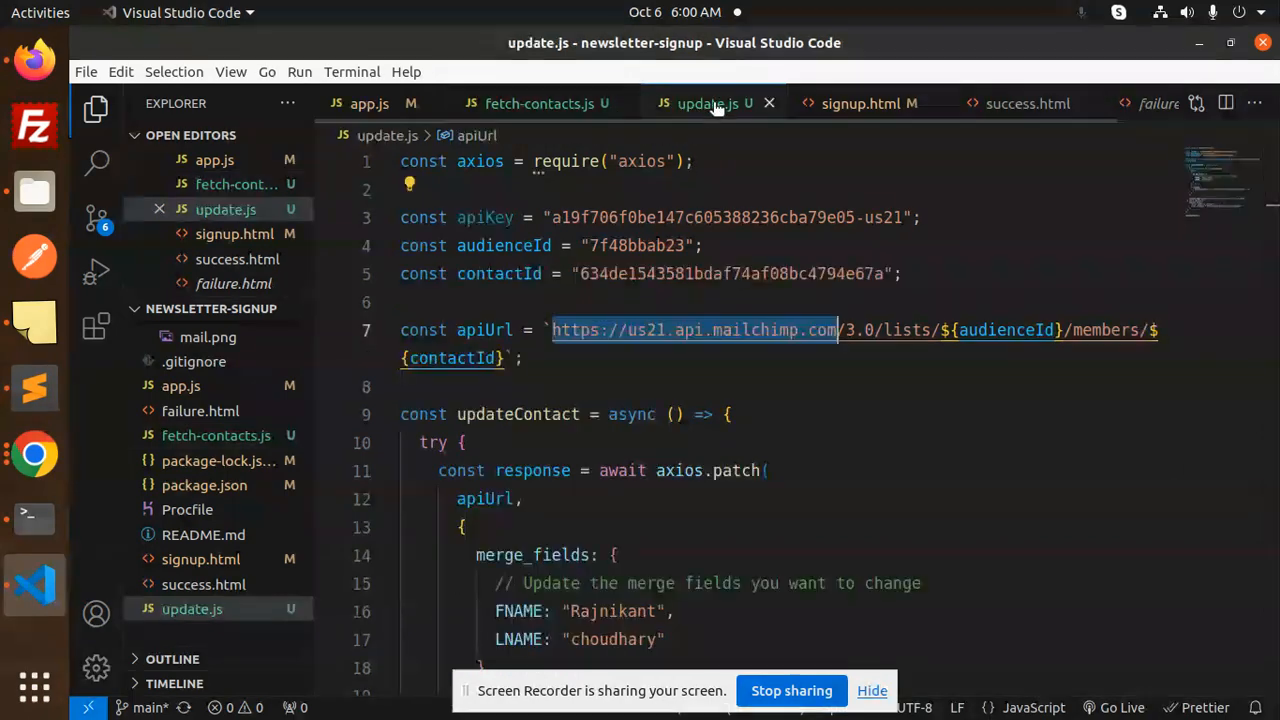
{"action": "scroll", "scroll_direction": "down", "scroll_amount": 3}
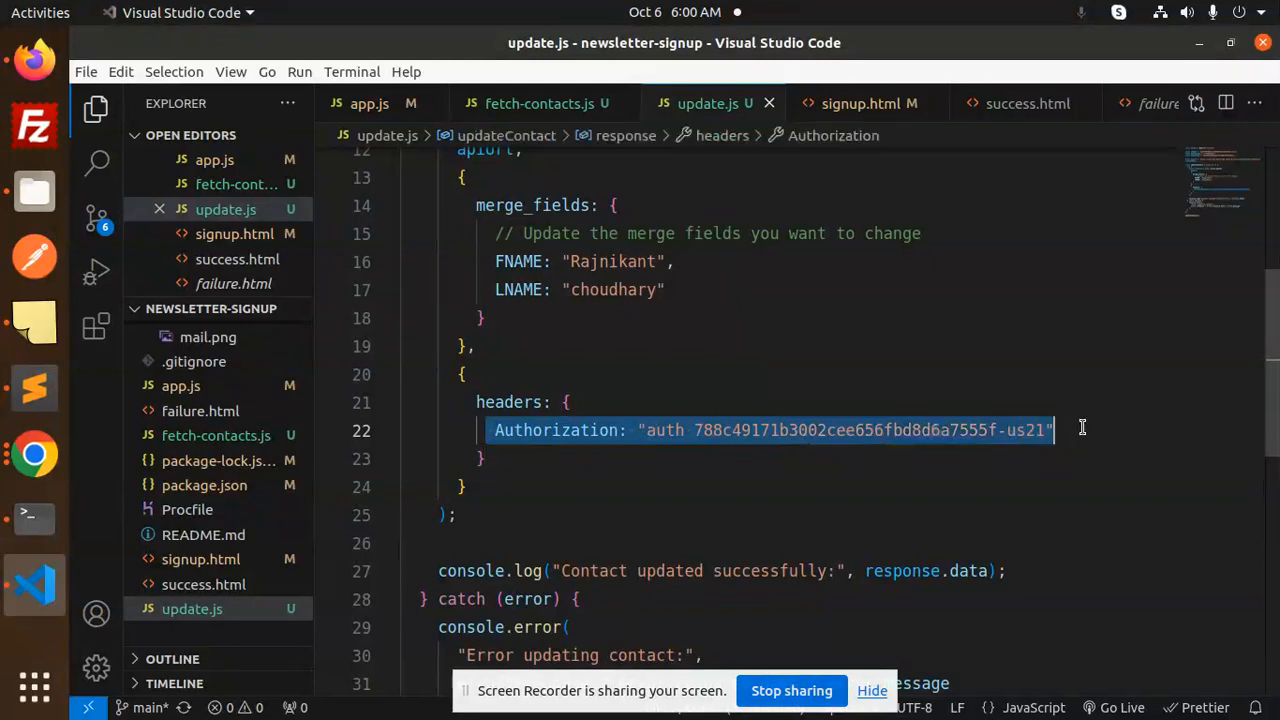
{"action": "left_click", "coordinate": [540, 103]}
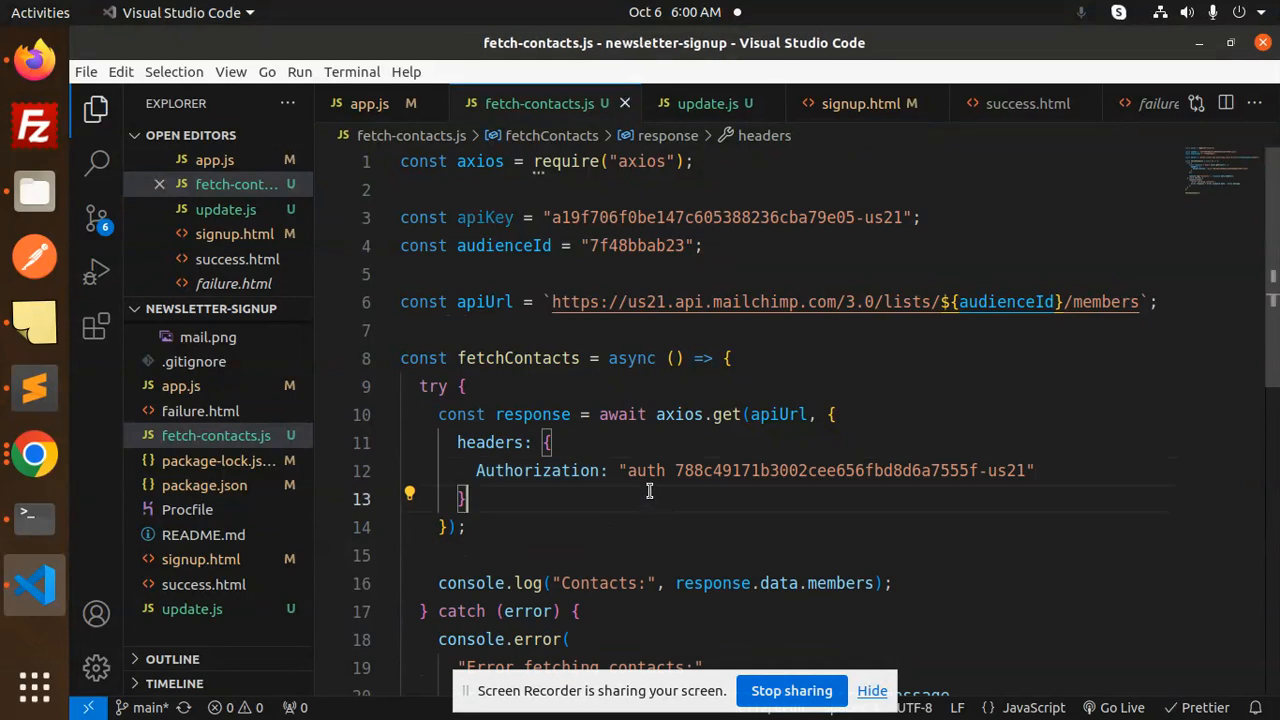
{"action": "scroll", "scroll_direction": "down", "scroll_amount": 3}
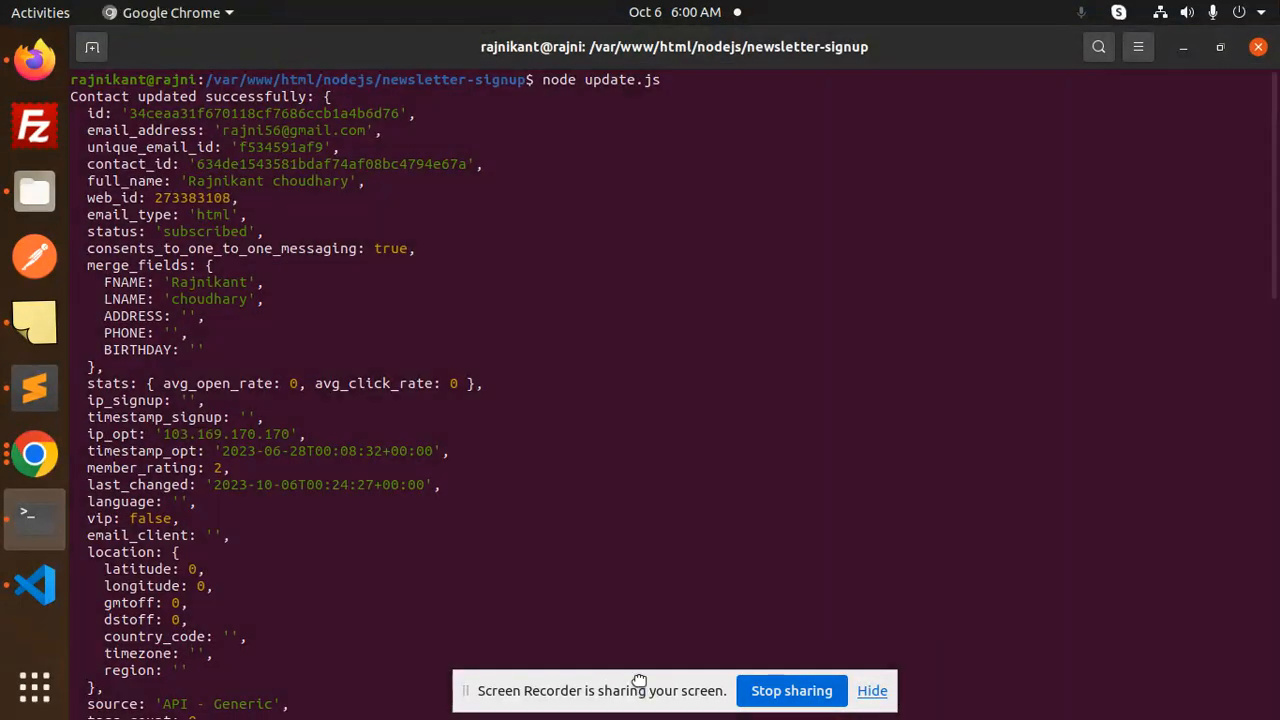
Step: Run 'node fetch-contacts.js' in the terminal and scroll through the printed member records
{"action": "scroll", "scroll_direction": "down", "scroll_amount": 3}
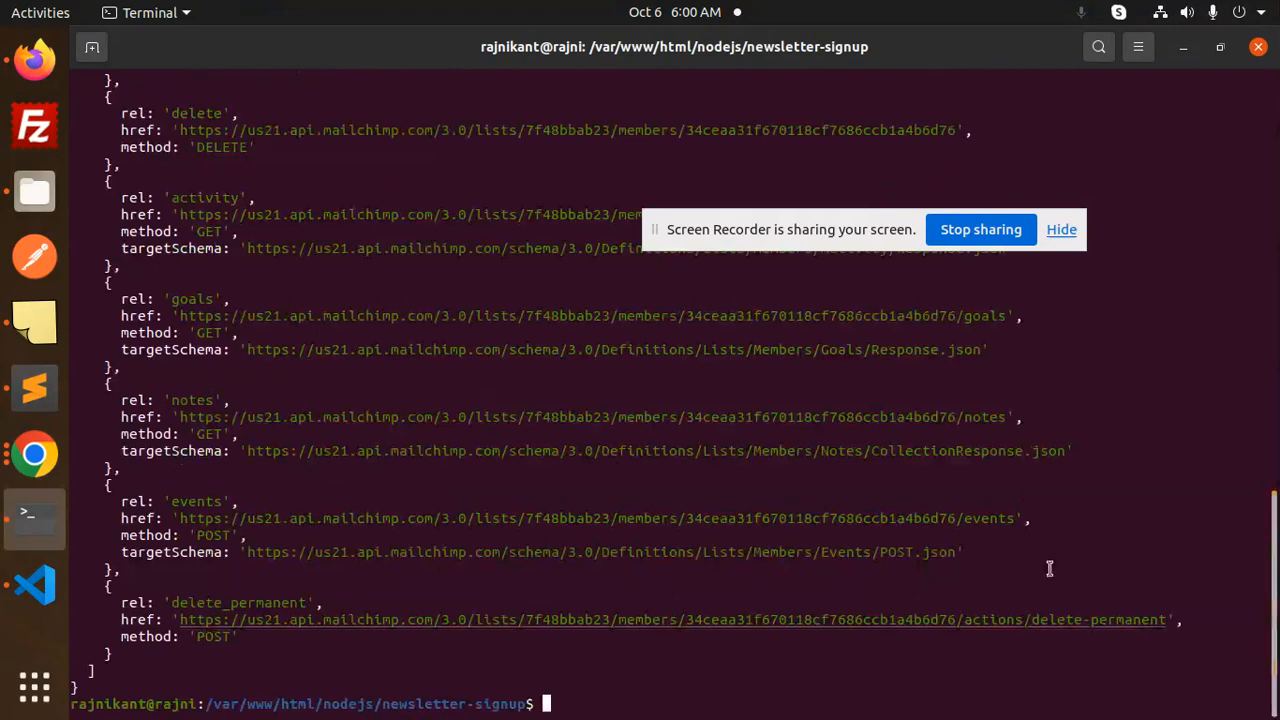
{"action": "type", "text": "node"}
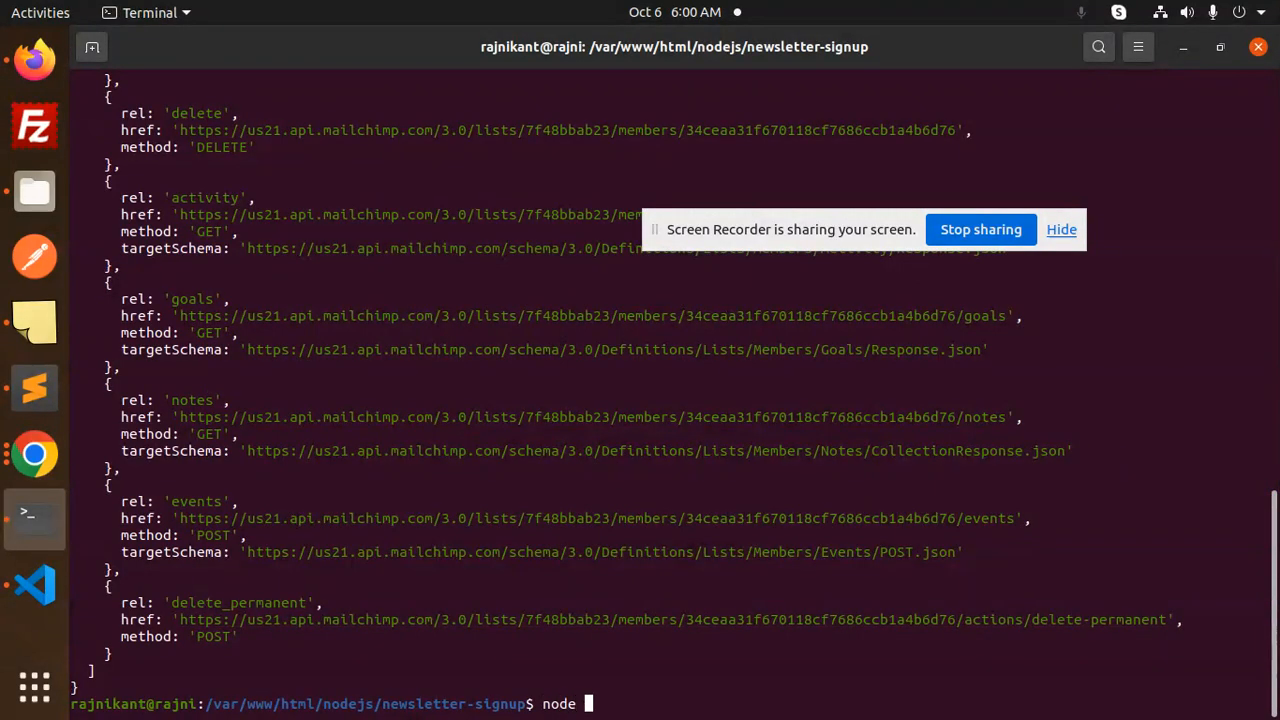
{"action": "type", "text": "update.js"}
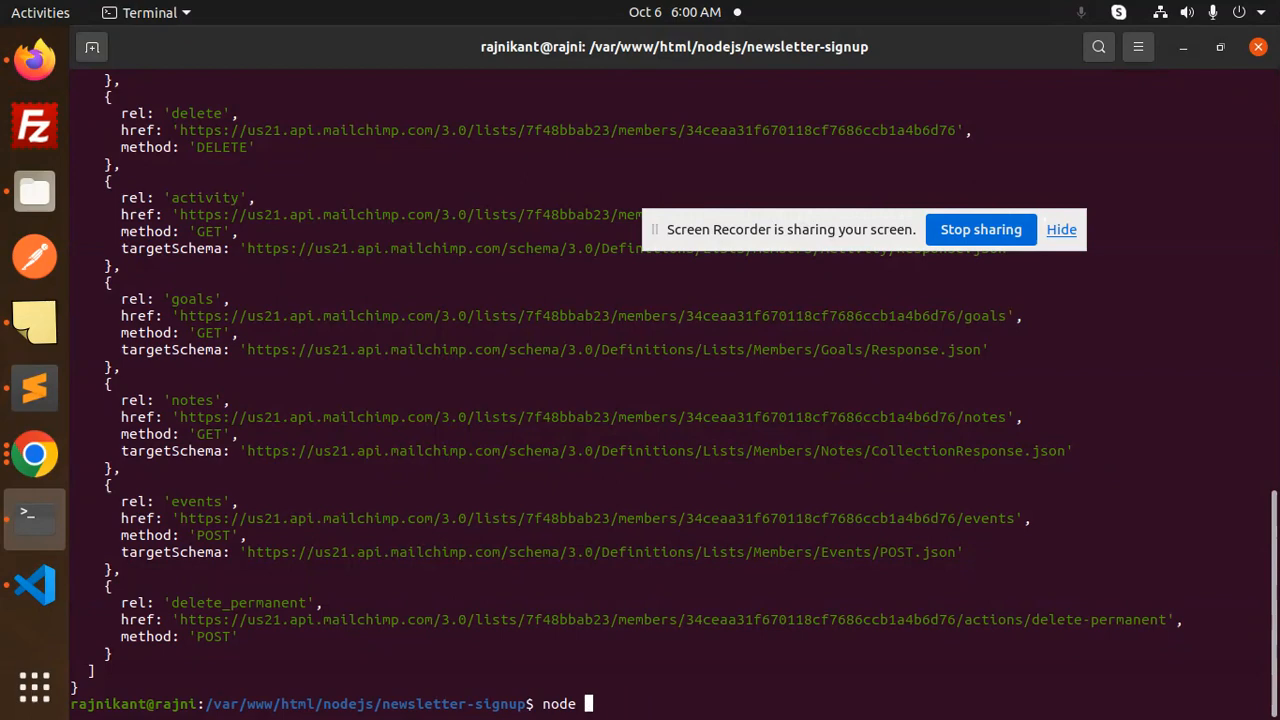
{"action": "type", "text": "fetch-contacts.js"}
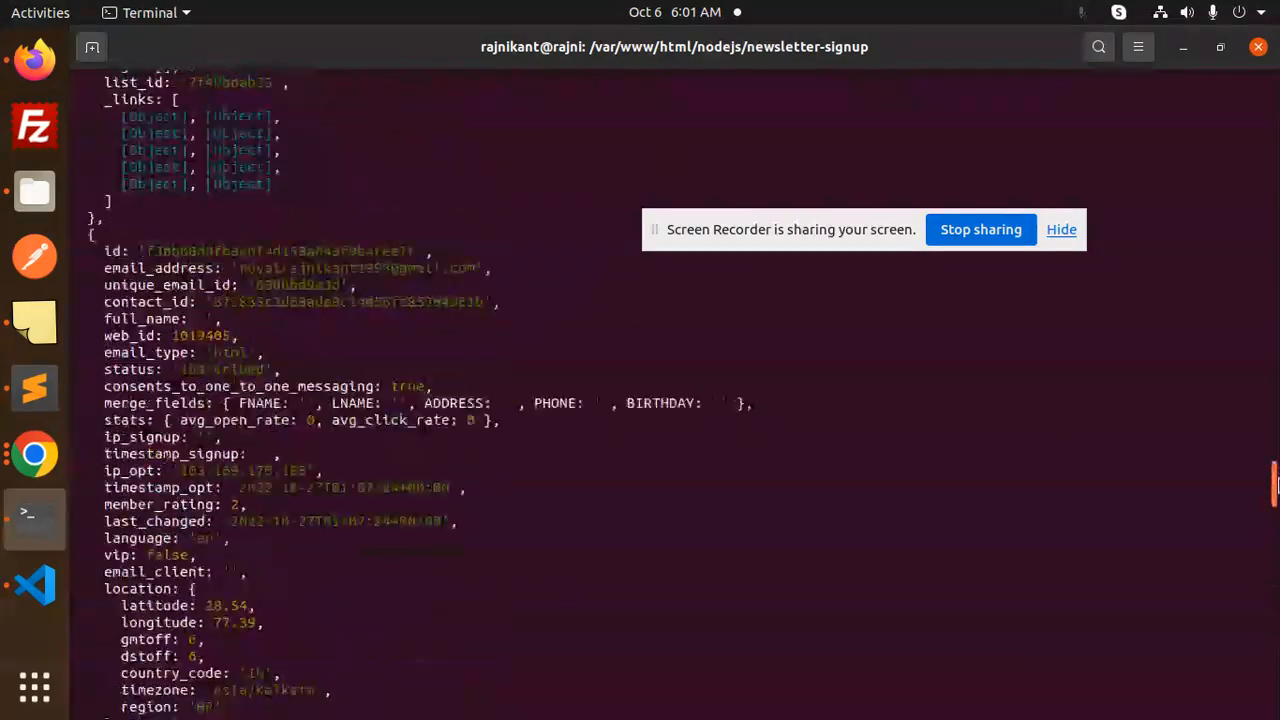
{"action": "scroll", "scroll_direction": "down", "scroll_amount": 3}
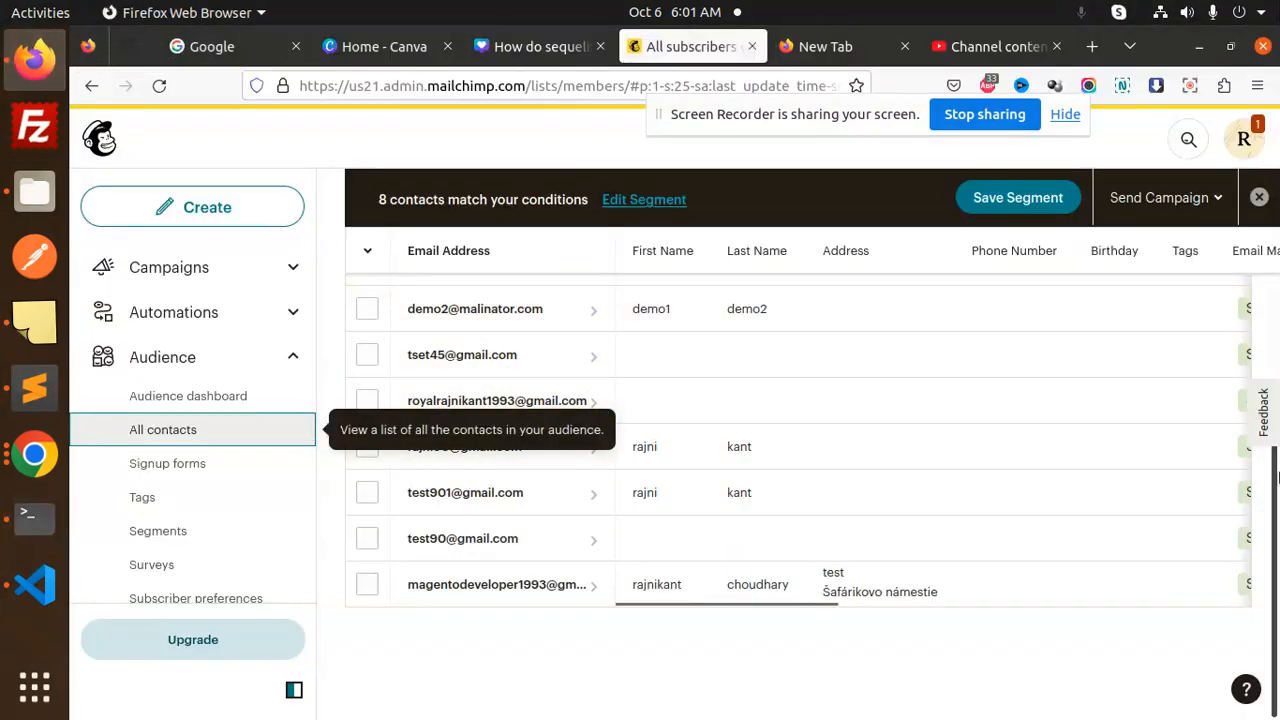
{"action": "mouse_move", "coordinate": [462, 538]}
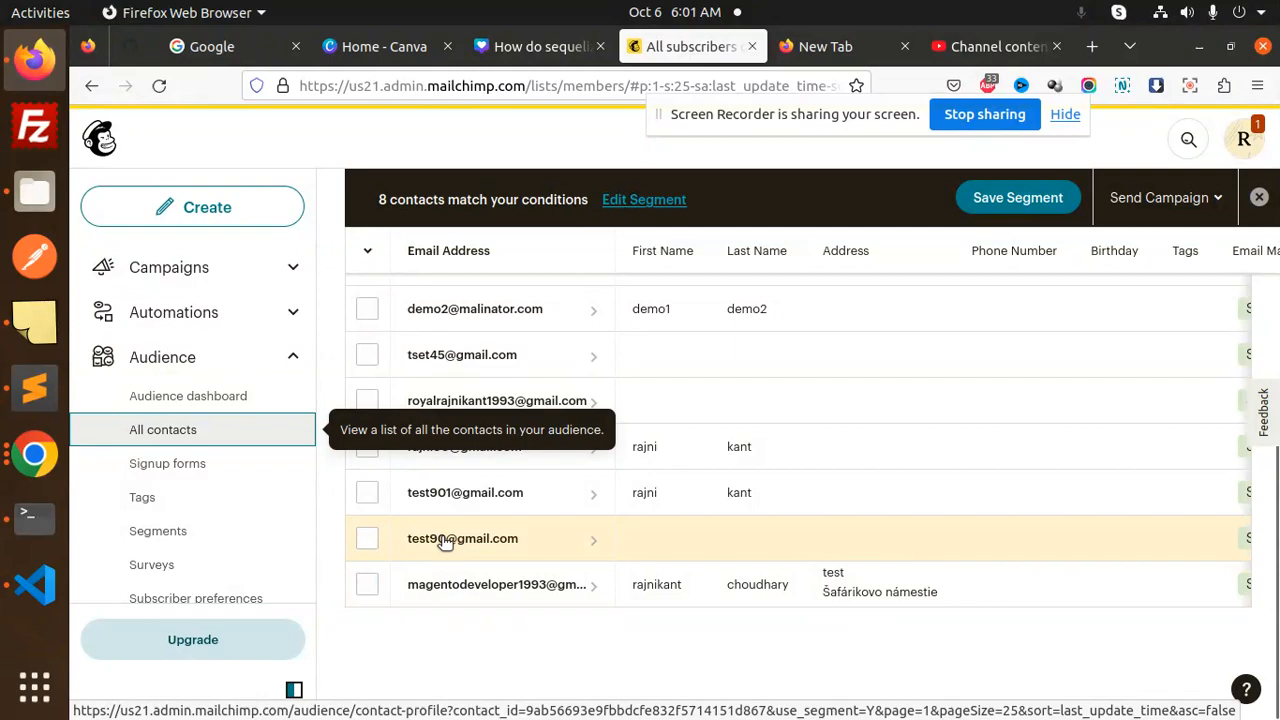
Step: Scroll the terminal output to the test90 and test901 records and select a contact_id key
{"action": "left_click", "coordinate": [34, 513]}
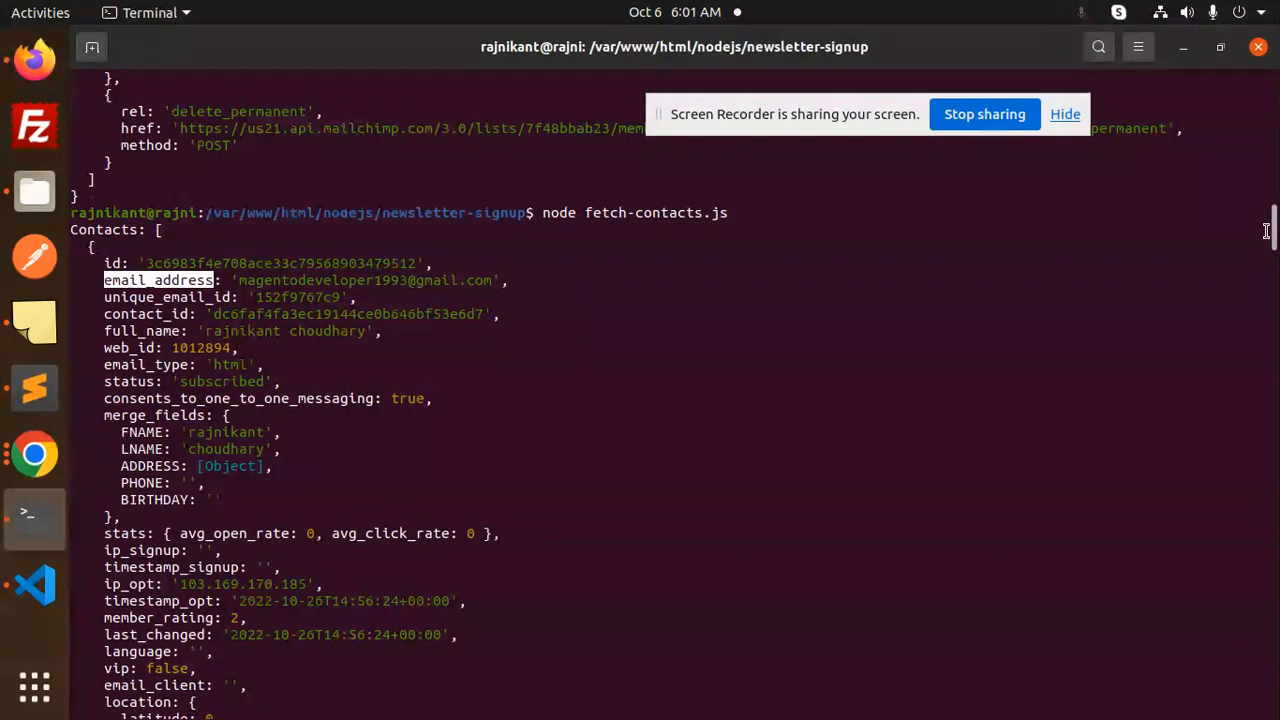
{"action": "scroll", "scroll_direction": "down", "scroll_amount": 3}
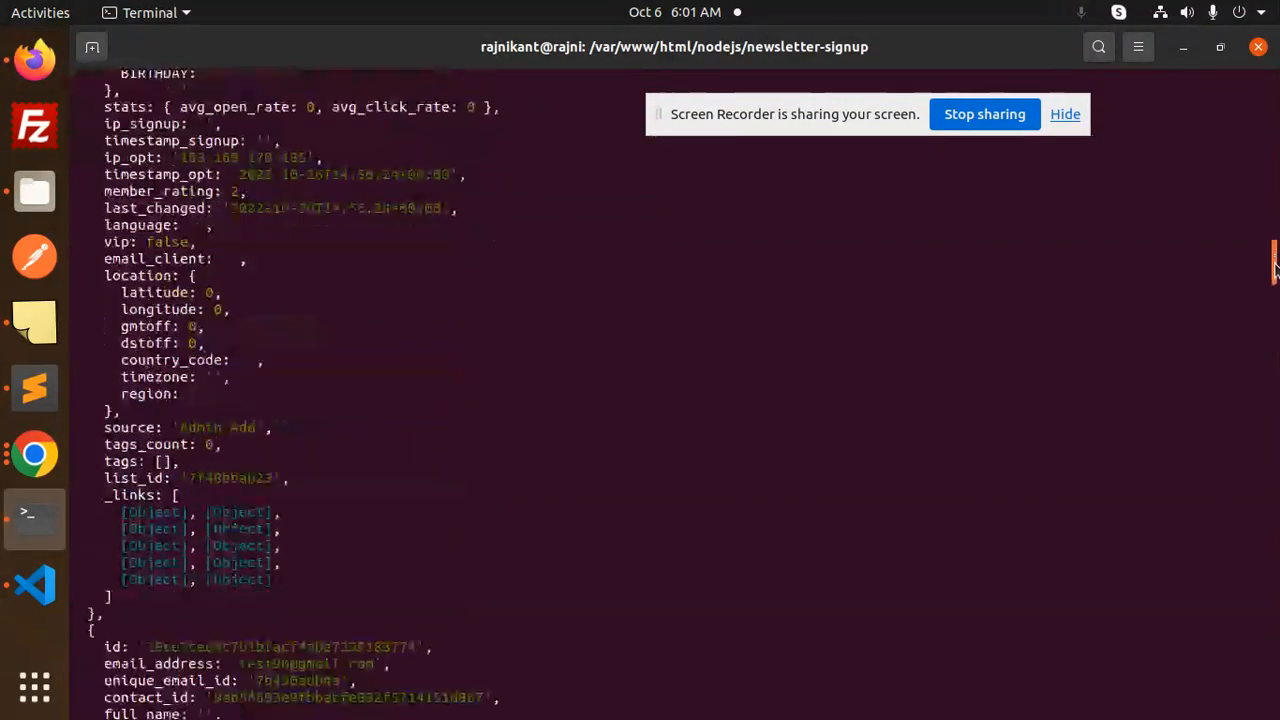
{"action": "scroll", "scroll_direction": "down", "scroll_amount": 3}
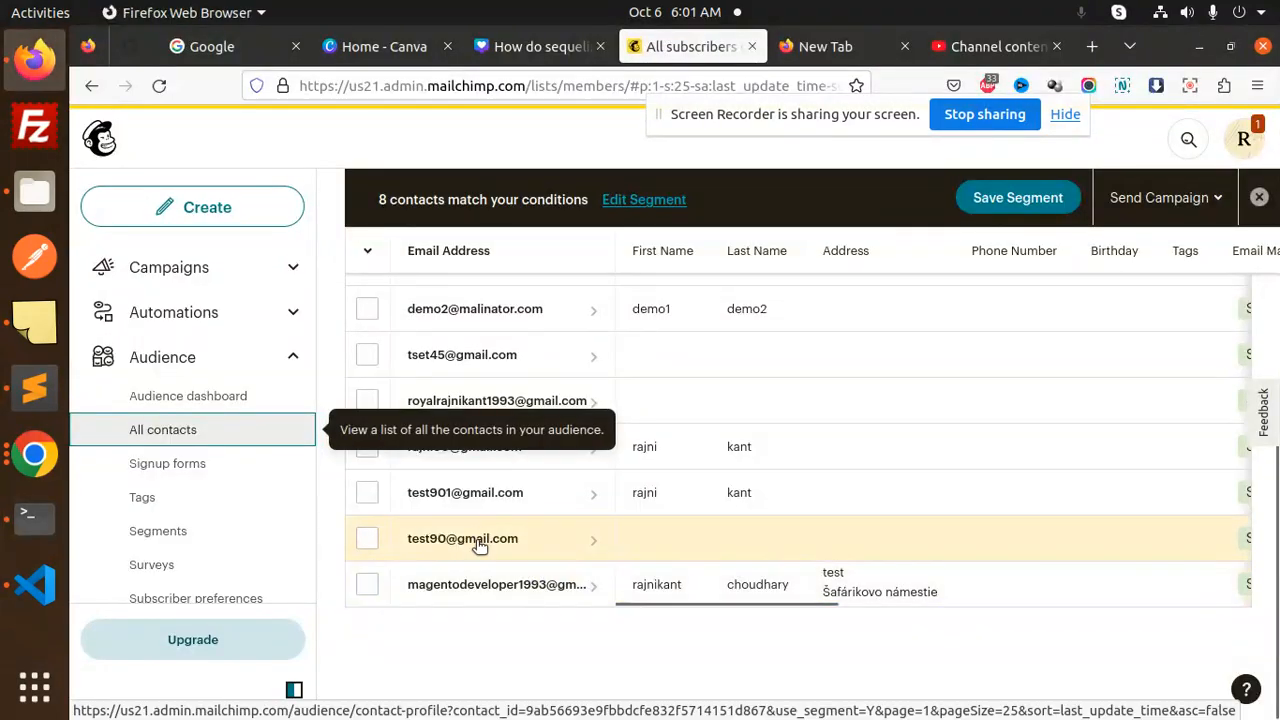
{"action": "left_click", "coordinate": [34, 513]}
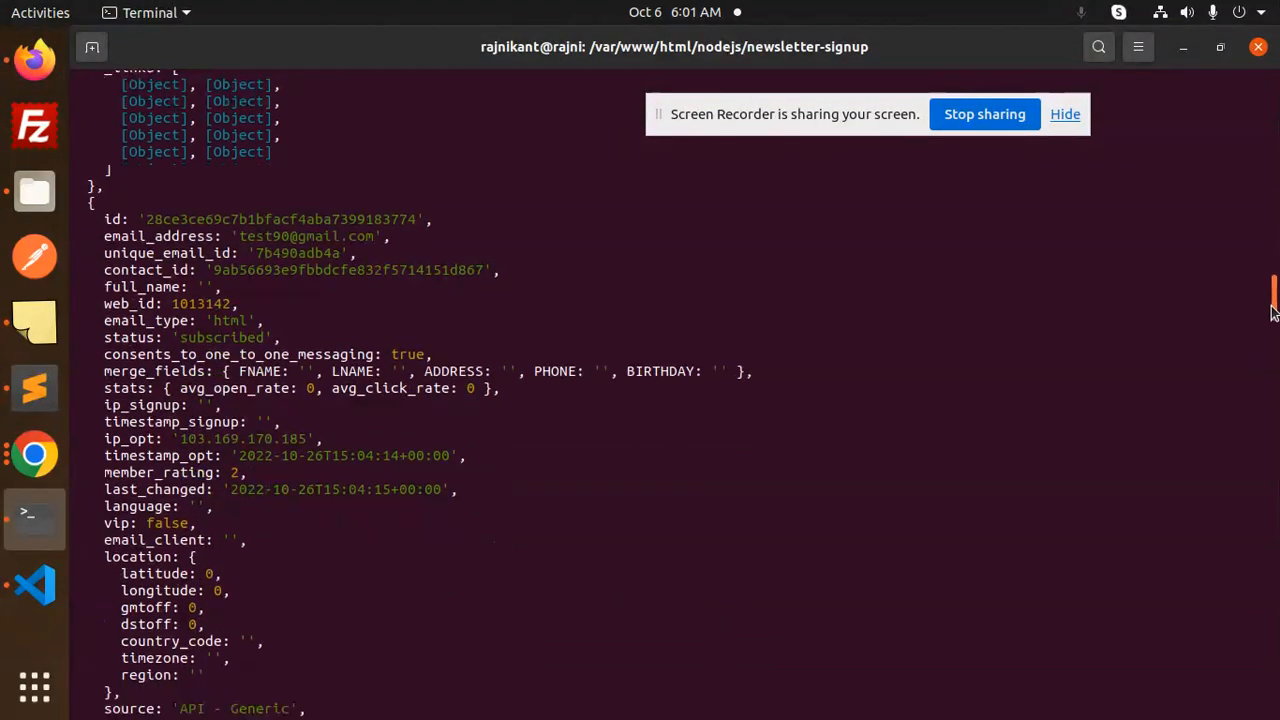
{"action": "scroll", "scroll_direction": "down", "scroll_amount": 3}
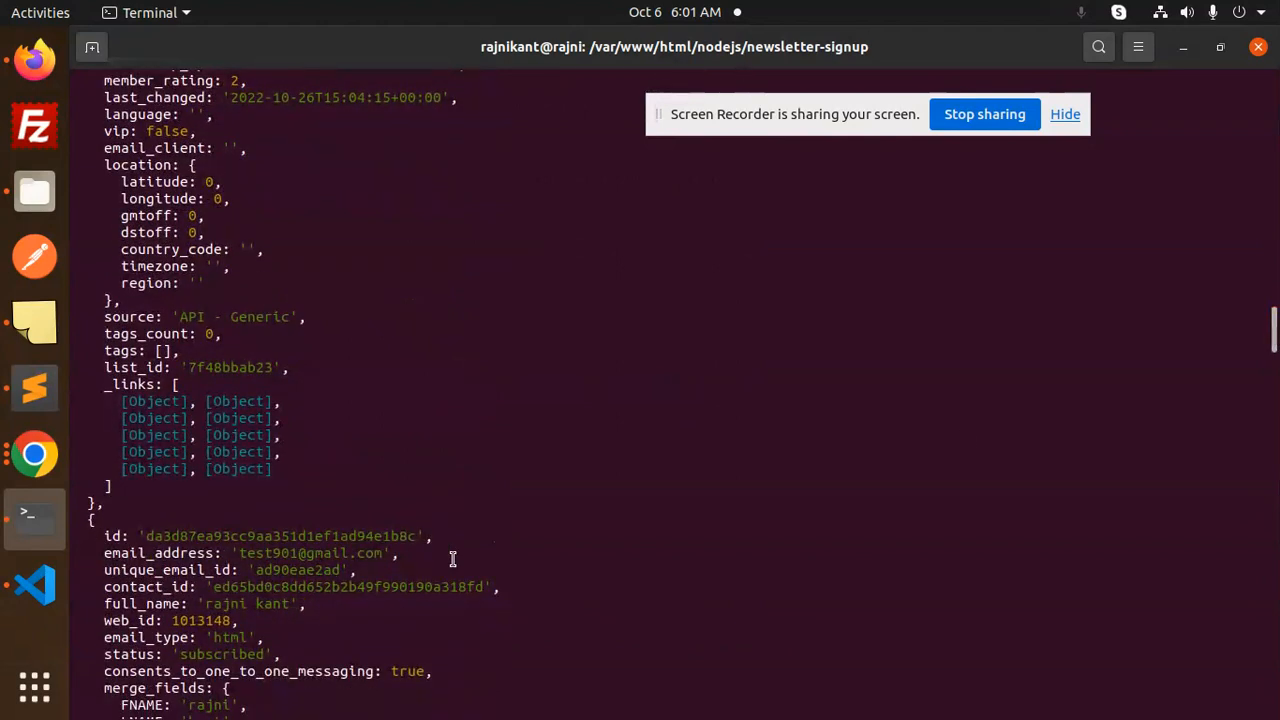
{"action": "mouse_move", "coordinate": [508, 580]}
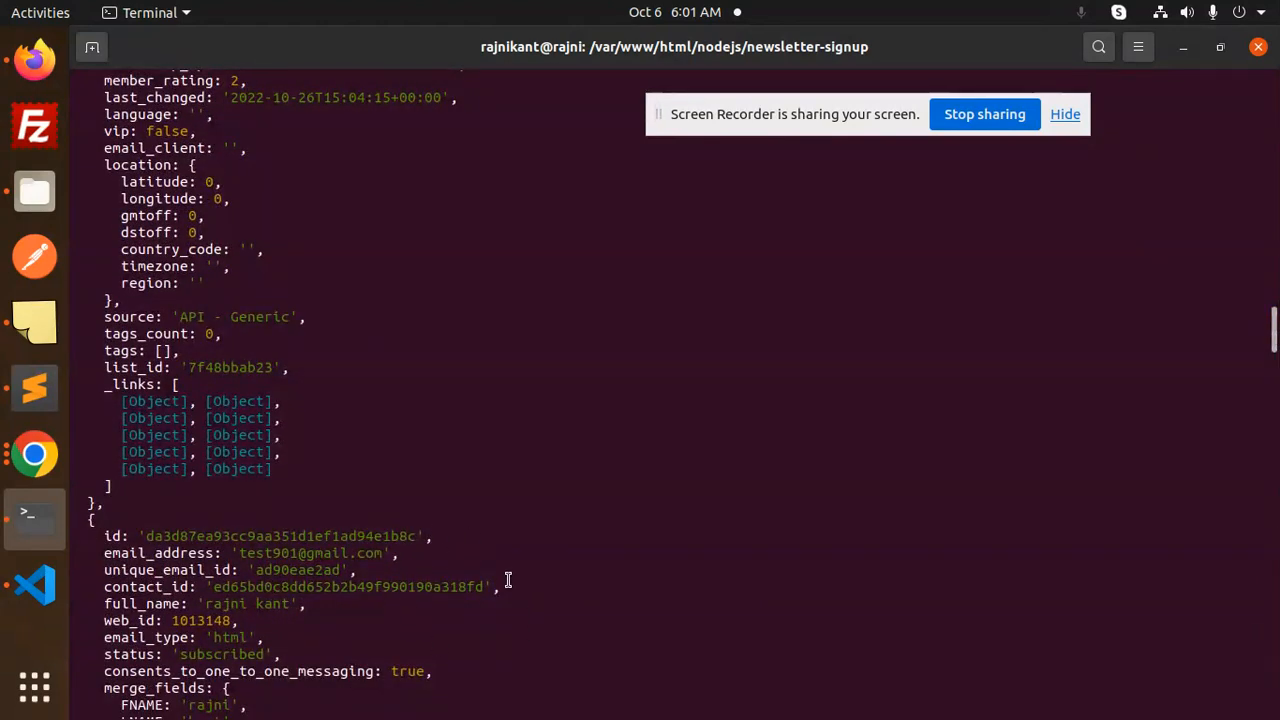
{"action": "mouse_move", "coordinate": [318, 656]}
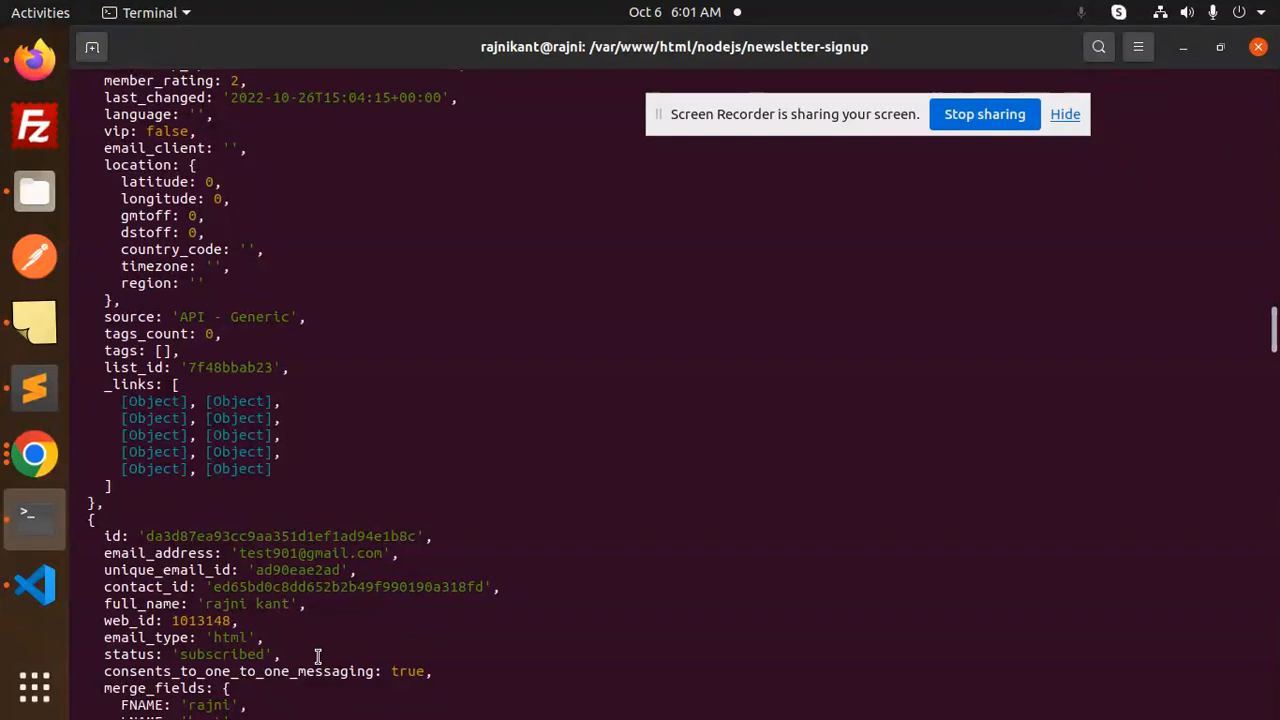
{"action": "mouse_move", "coordinate": [295, 583]}
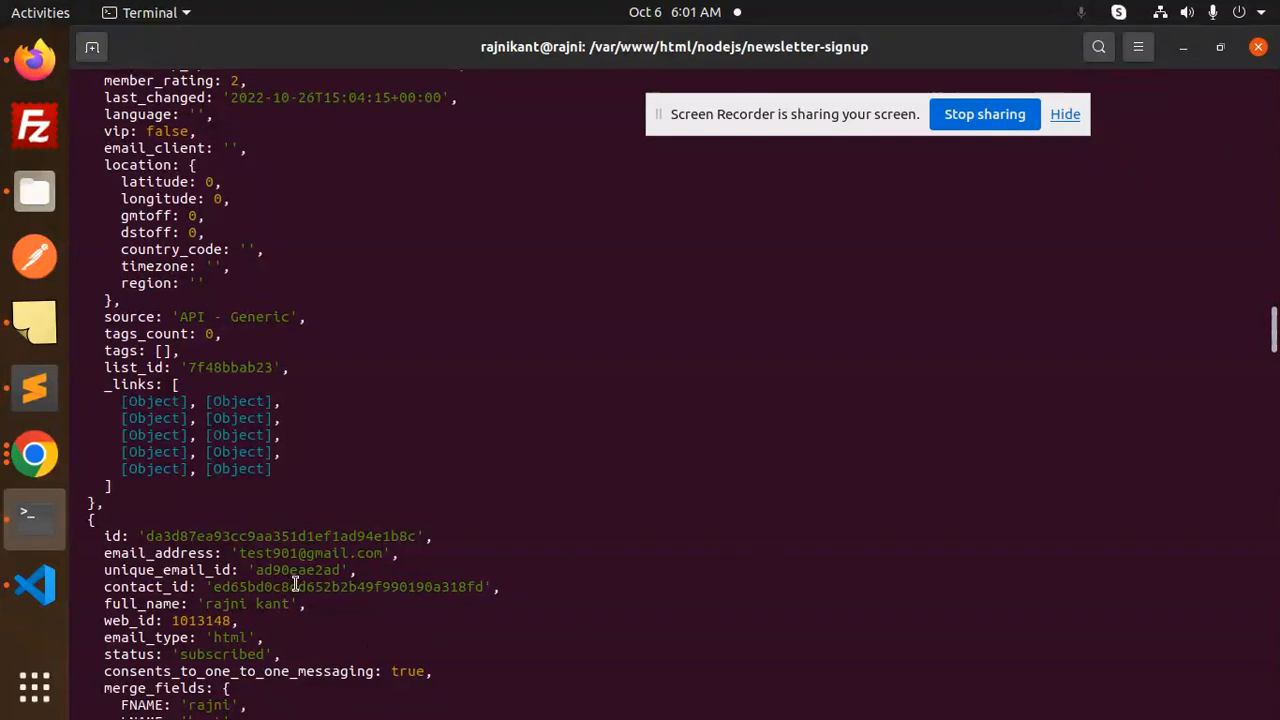
{"action": "double_click", "coordinate": [148, 587]}
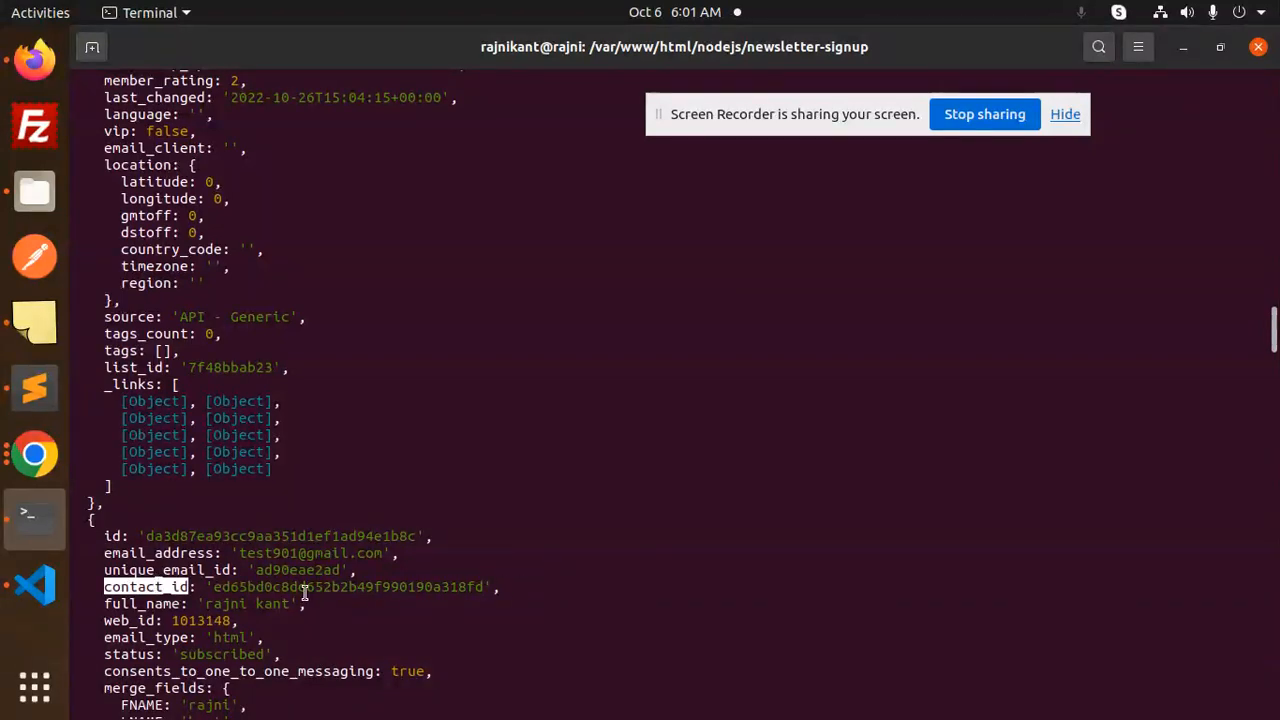